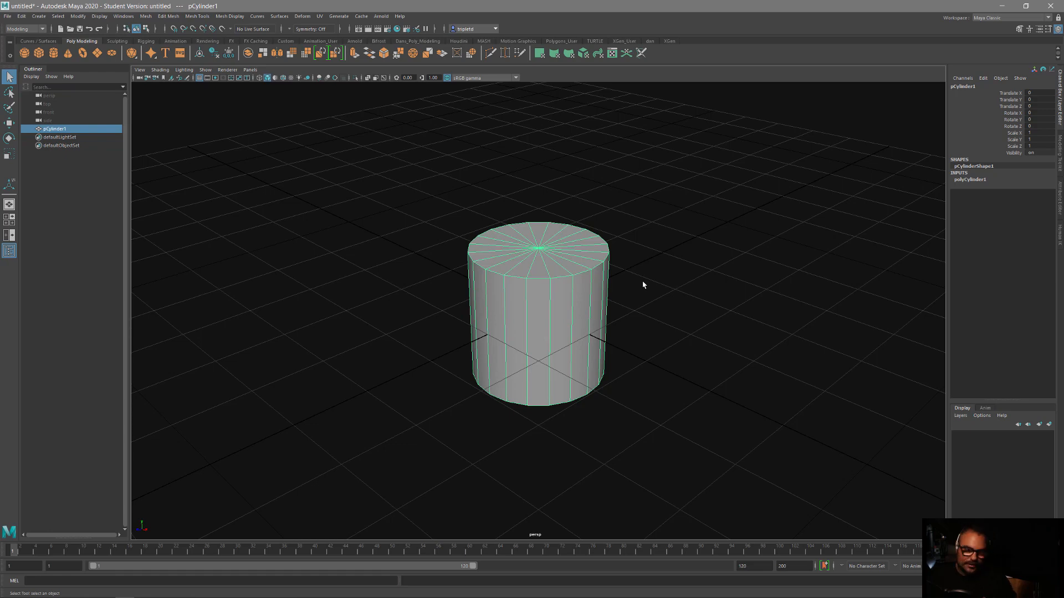
{"action": "mouse_move", "coordinate": [610, 127]}
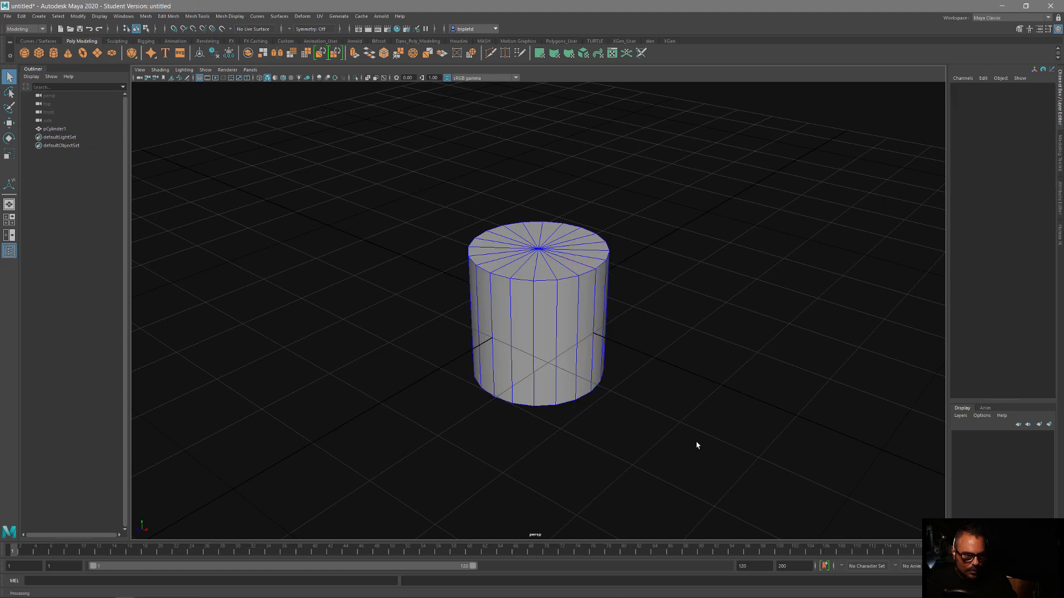
{"action": "mouse_move", "coordinate": [716, 435]}
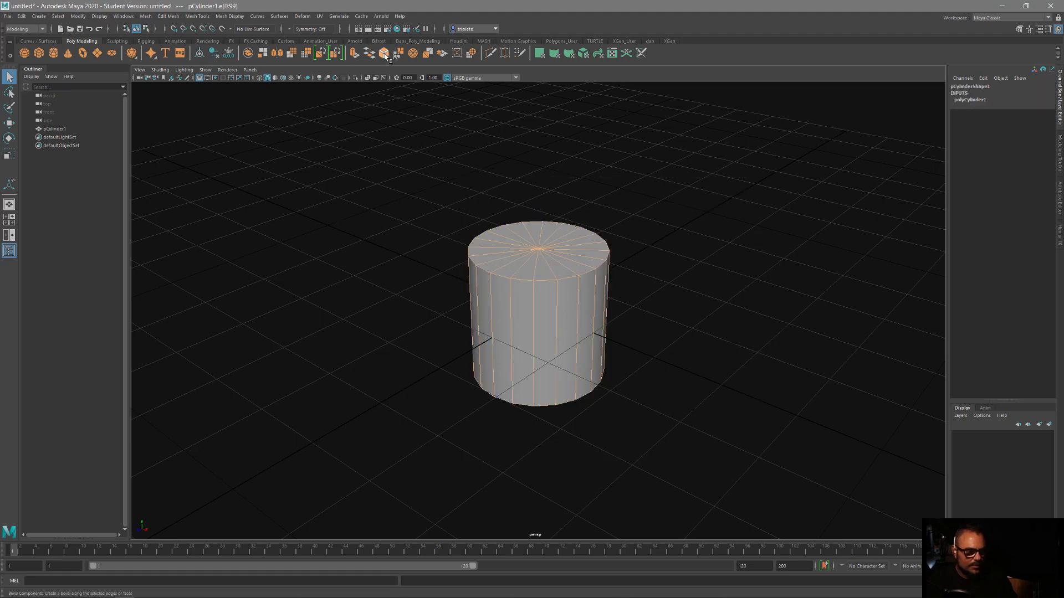
Bevel the selected cylinder edges with Bevel Components and set the bevel Fraction to 0.
{"action": "left_click", "coordinate": [384, 53]}
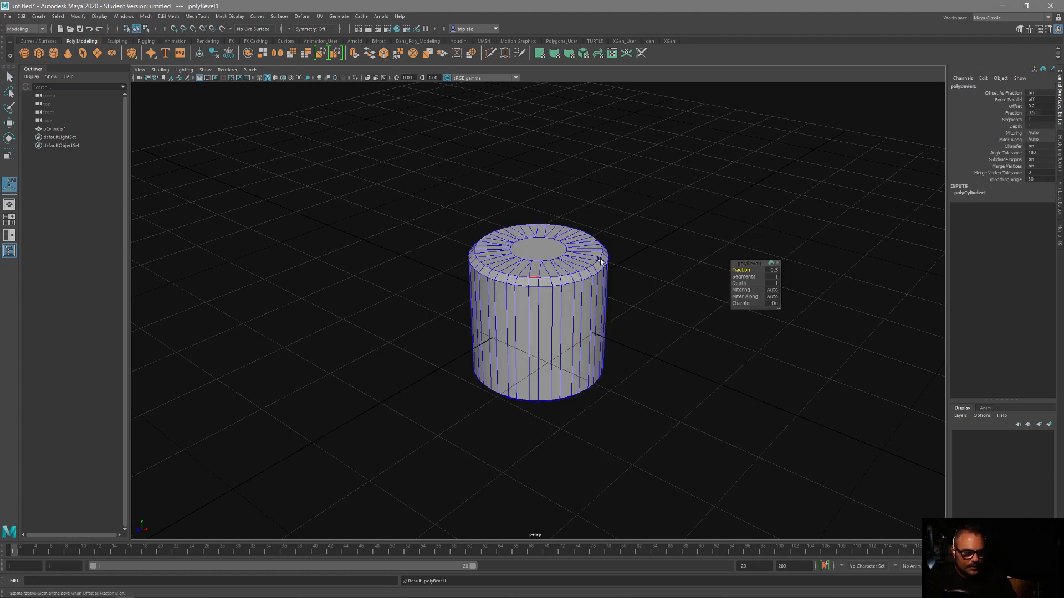
{"action": "left_click", "coordinate": [486, 285]}
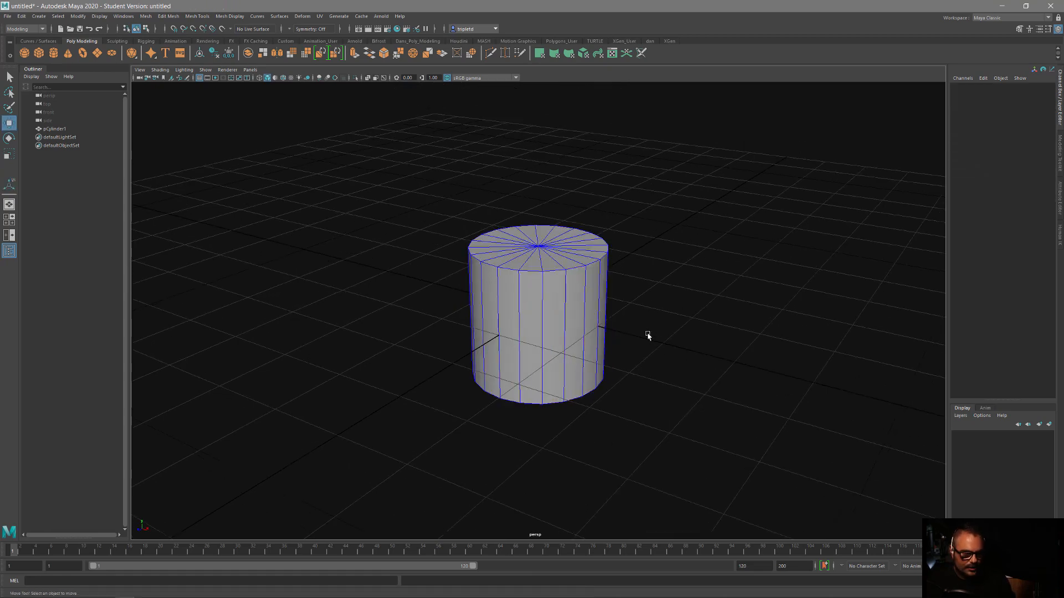
{"action": "left_click", "coordinate": [536, 312]}
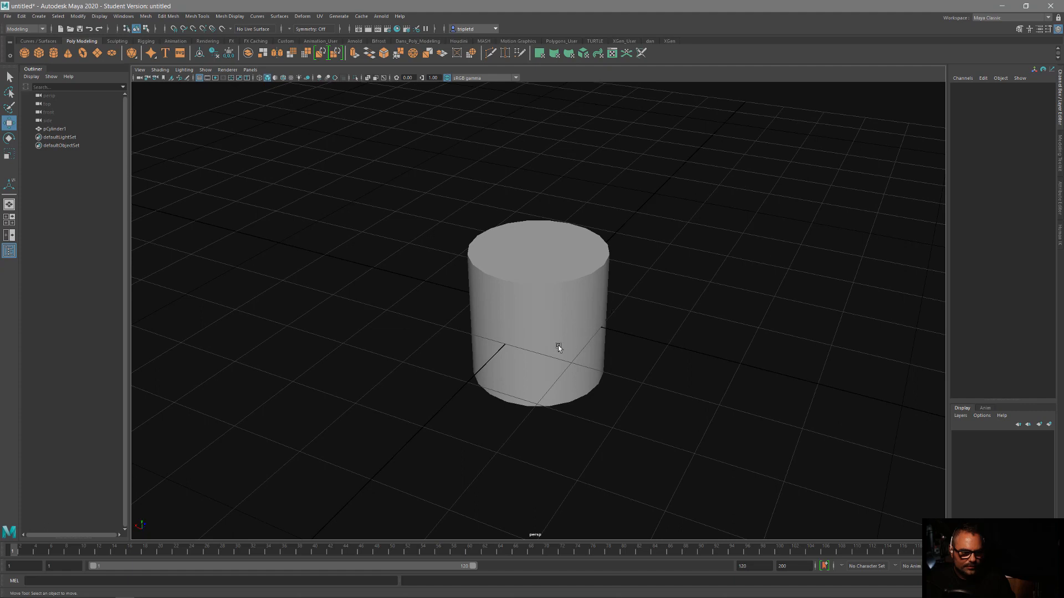
{"action": "mouse_move", "coordinate": [549, 332]}
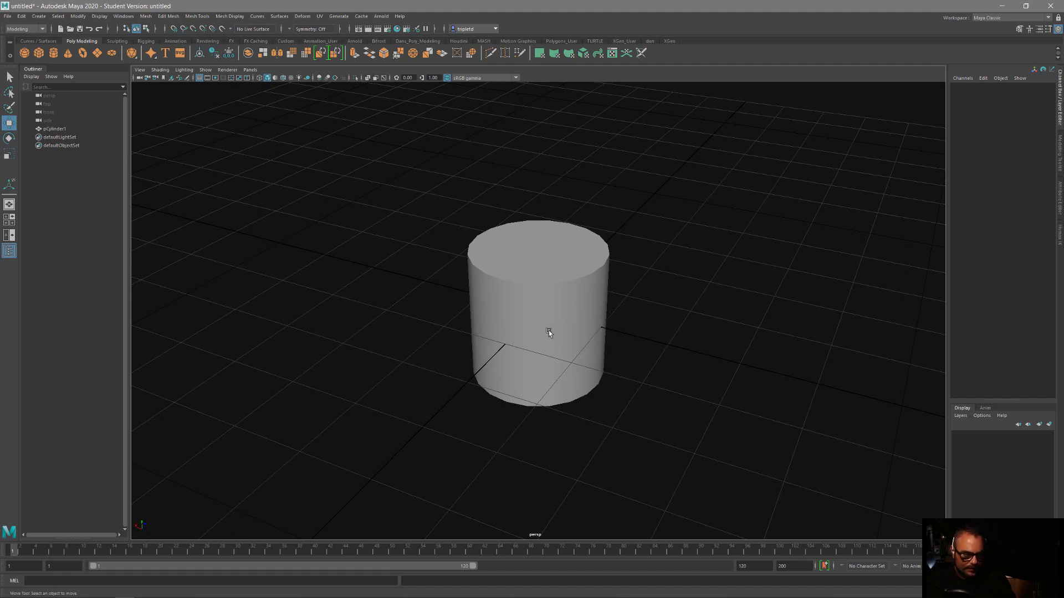
{"action": "mouse_move", "coordinate": [446, 366]}
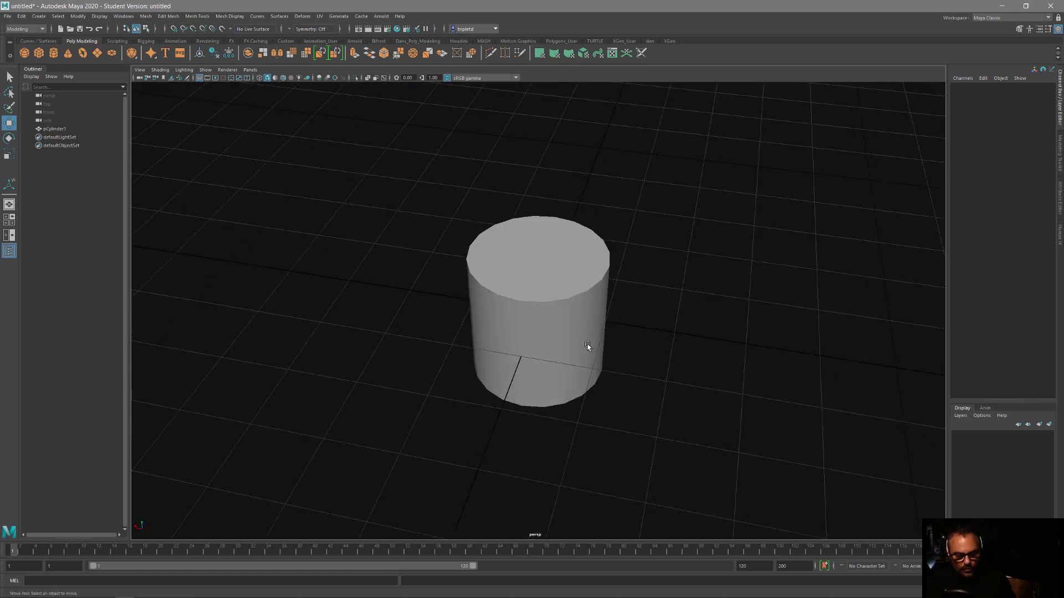
{"action": "mouse_move", "coordinate": [589, 337]}
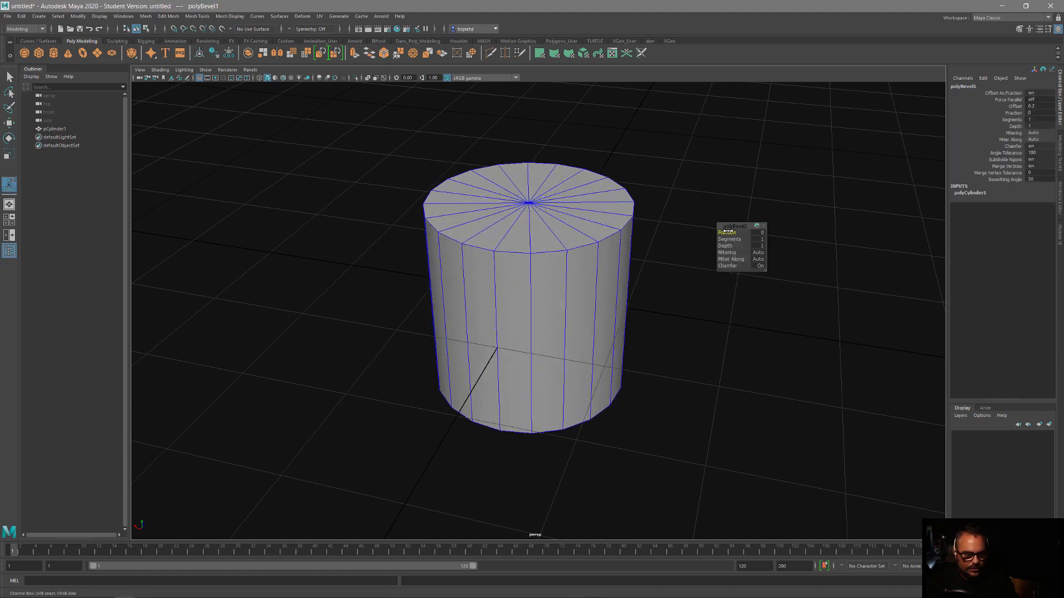
Set polyBevel1 to Fraction 0.2 with 2 Segments, then deselect the cylinder.
{"action": "left_click", "coordinate": [740, 232]}
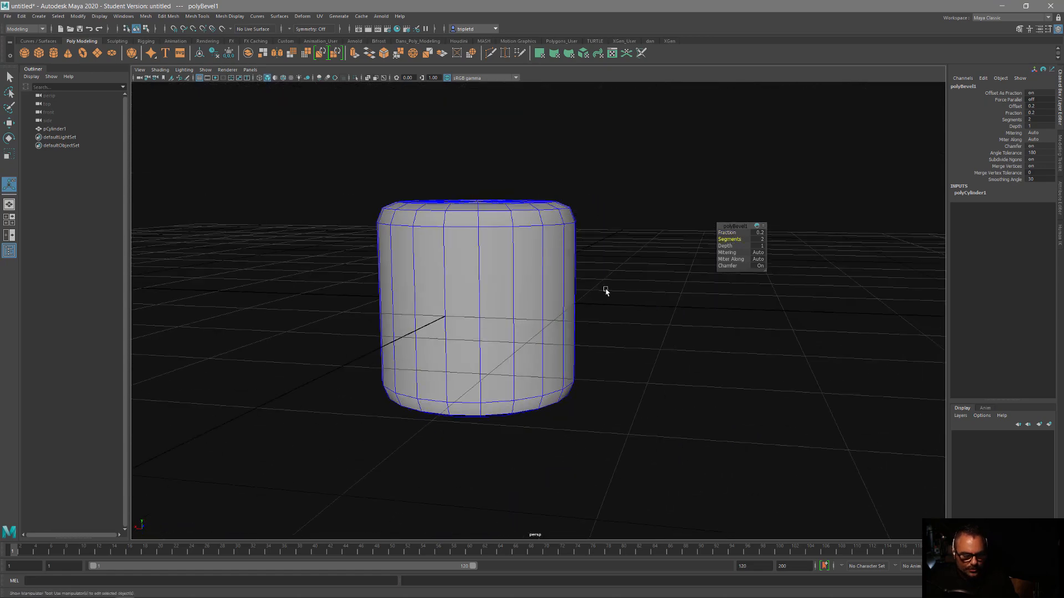
{"action": "left_click", "coordinate": [724, 148]}
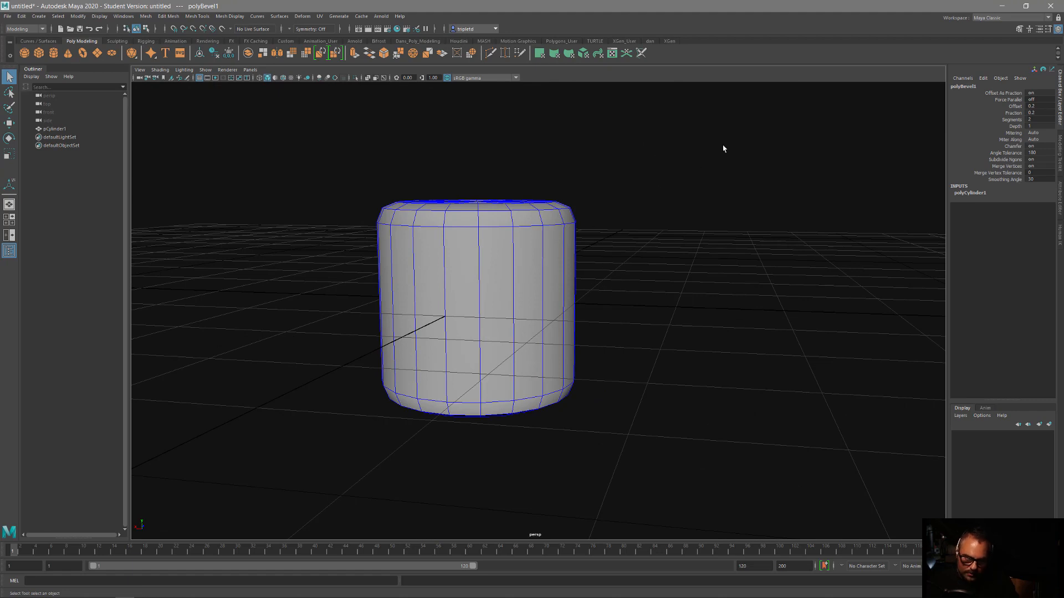
{"action": "mouse_move", "coordinate": [535, 224]}
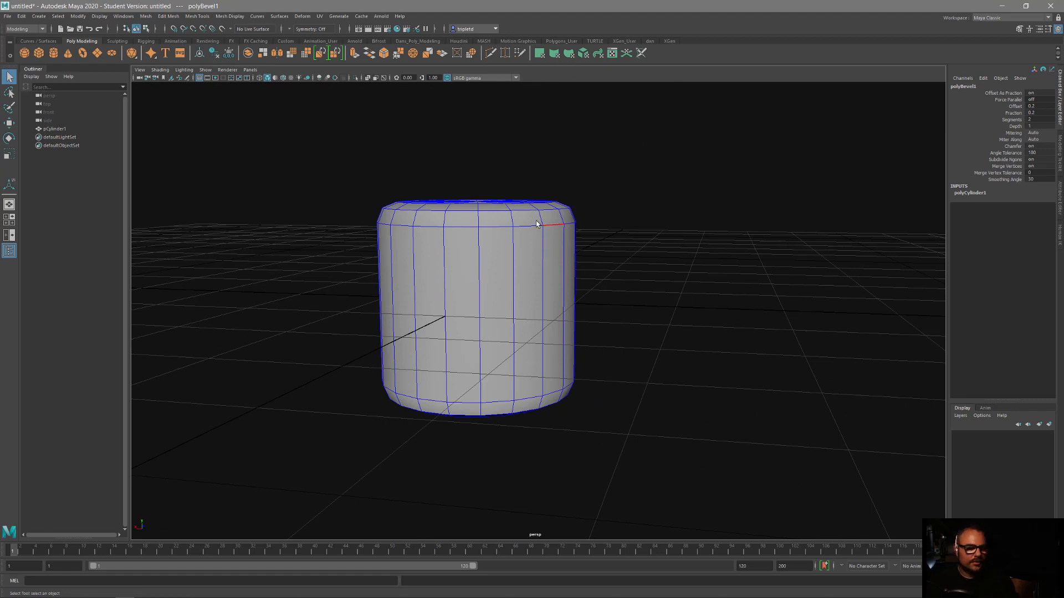
{"action": "left_click", "coordinate": [637, 193]}
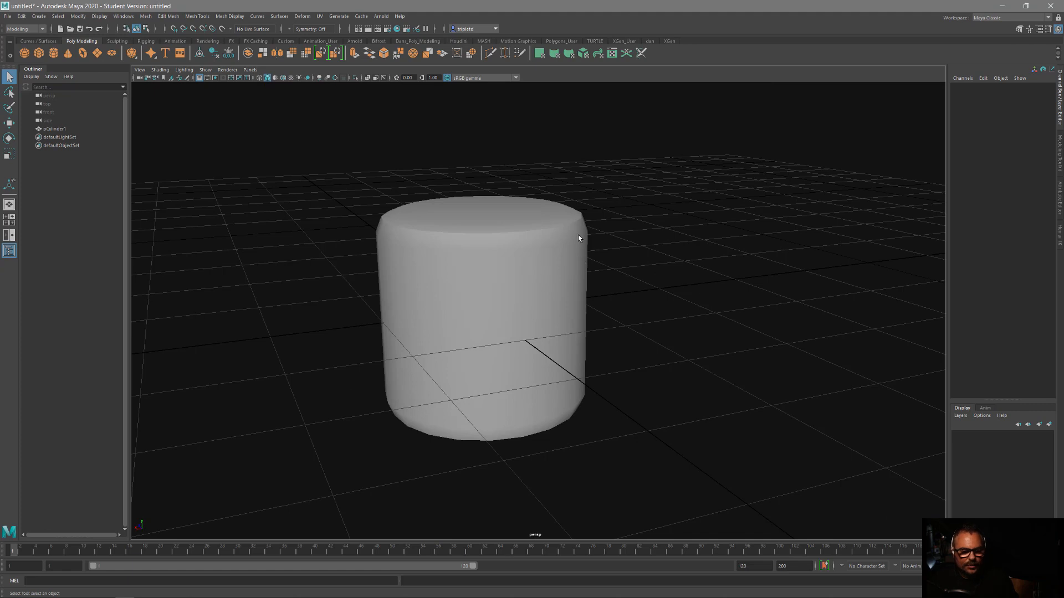
Select the beveled cylinder and turn on Display > Polygons > Face Normals.
{"action": "left_click", "coordinate": [481, 319]}
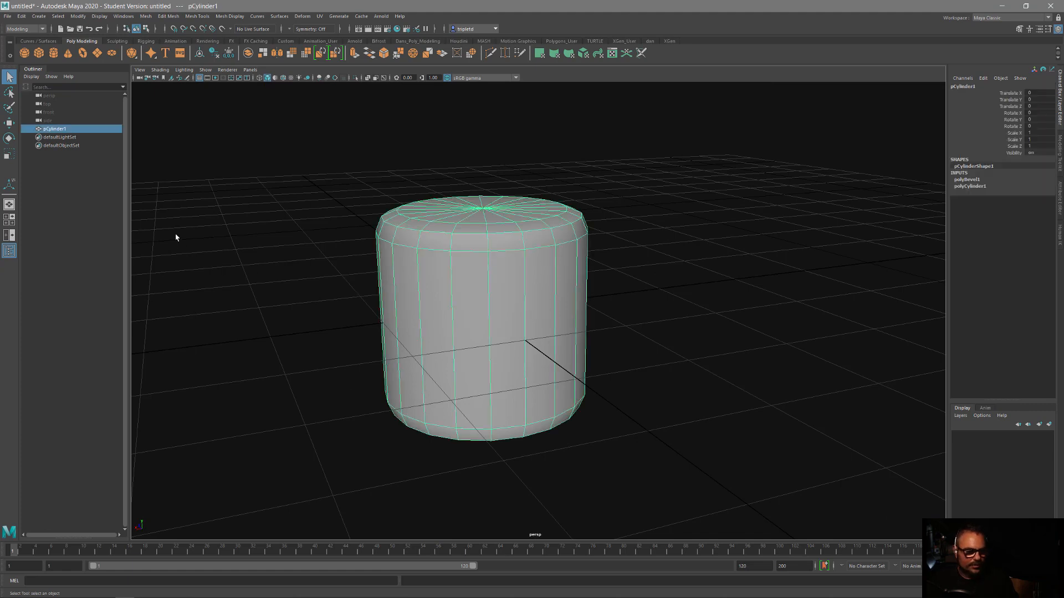
{"action": "left_click", "coordinate": [99, 16]}
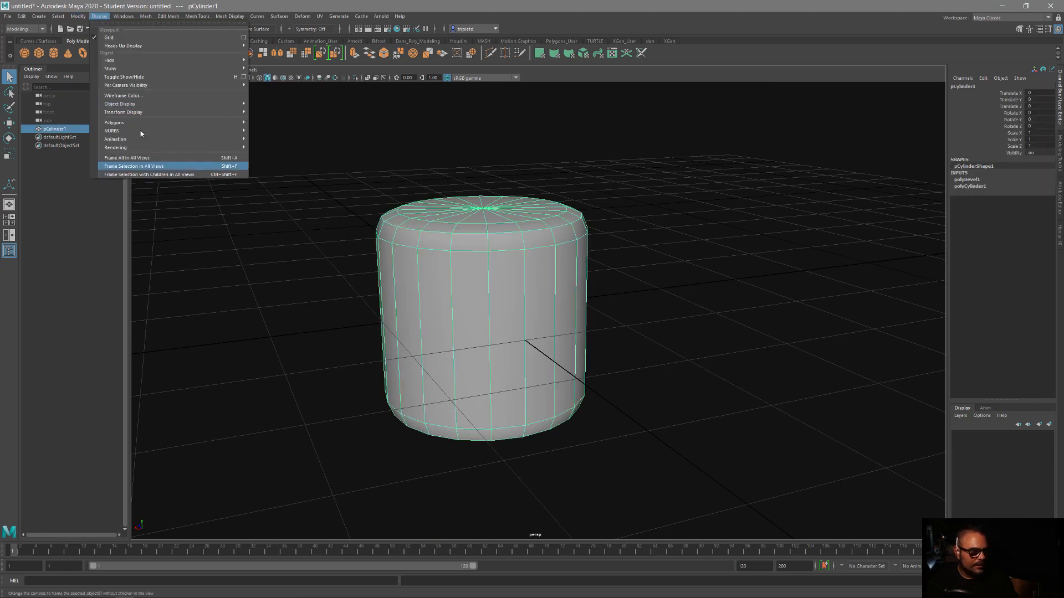
{"action": "mouse_move", "coordinate": [122, 95]}
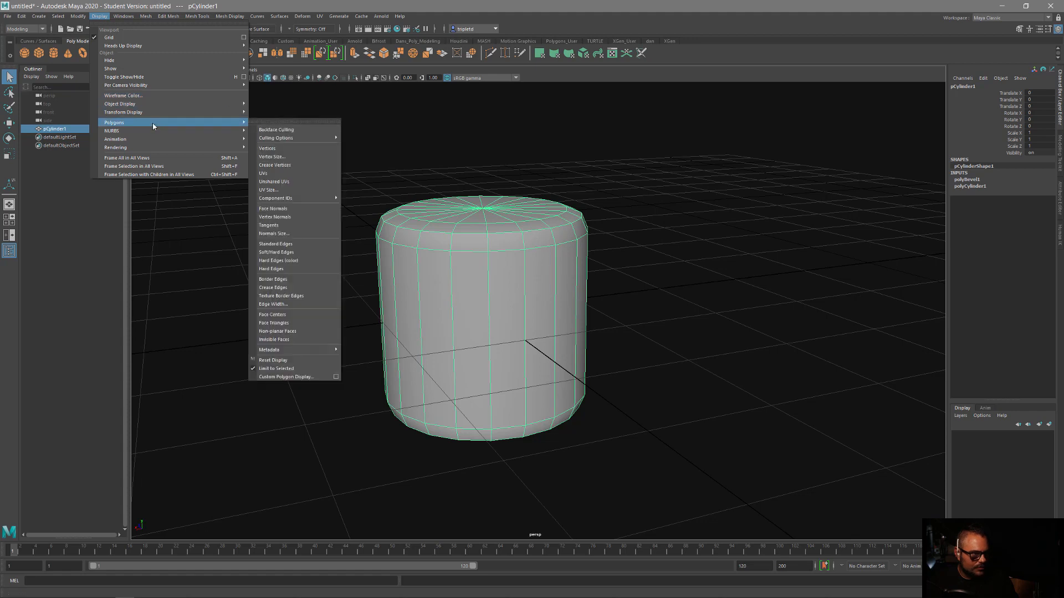
{"action": "mouse_move", "coordinate": [273, 208]}
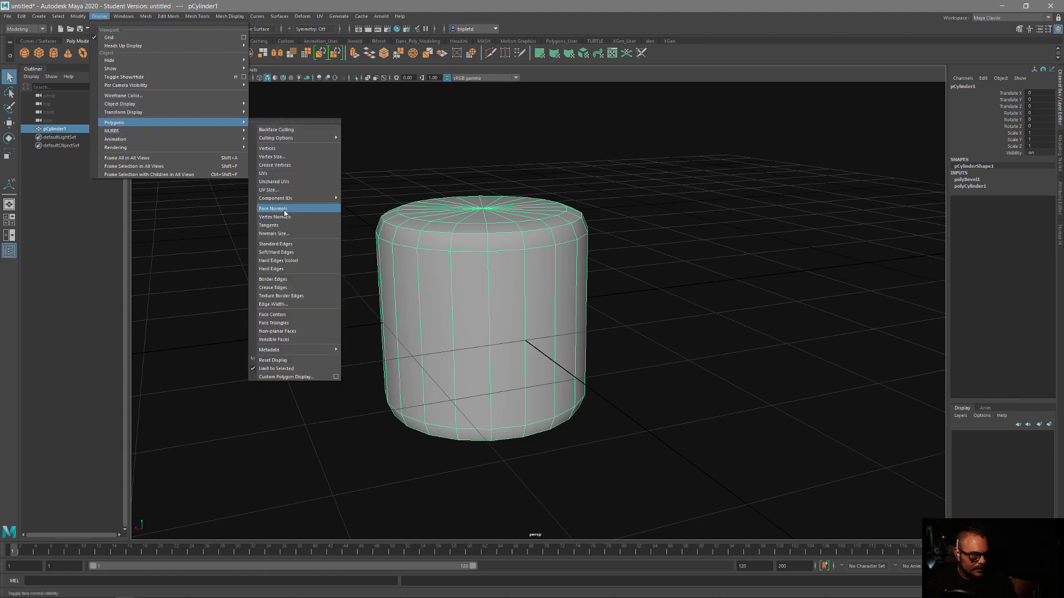
{"action": "left_click", "coordinate": [272, 208]}
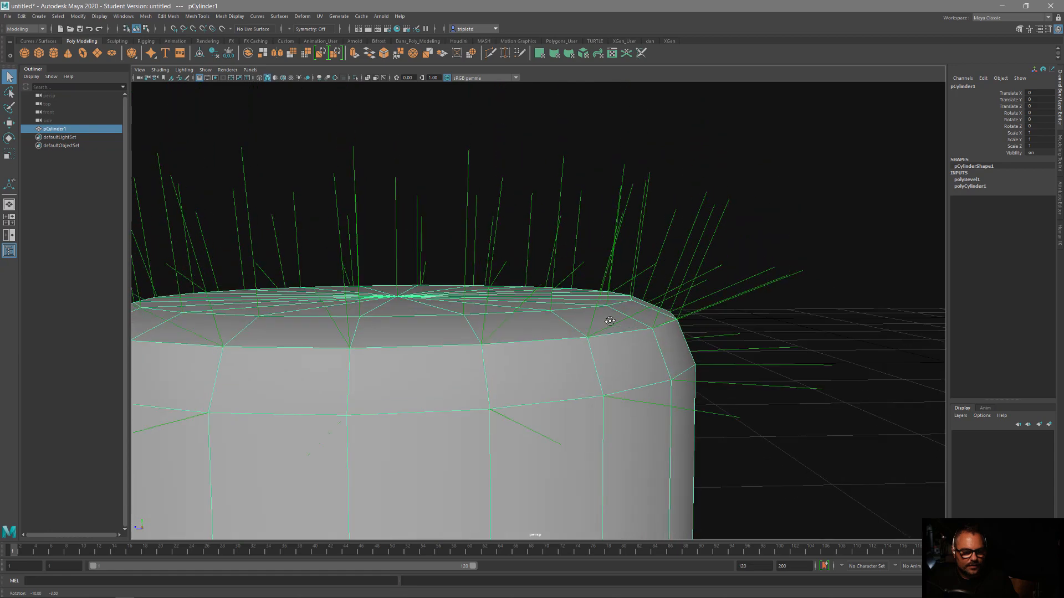
{"action": "mouse_move", "coordinate": [733, 200]}
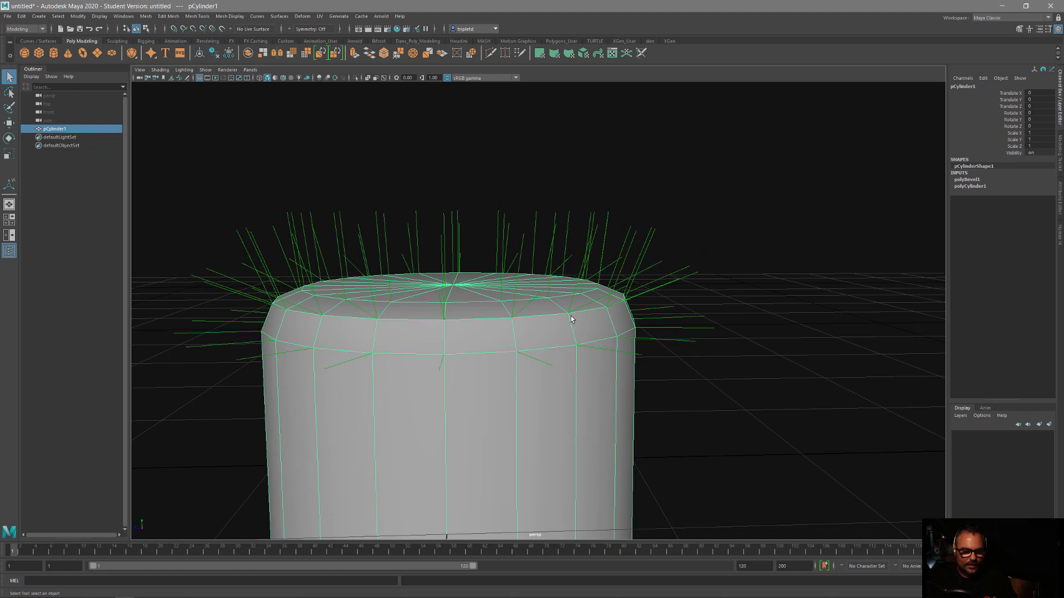
{"action": "mouse_move", "coordinate": [586, 356]}
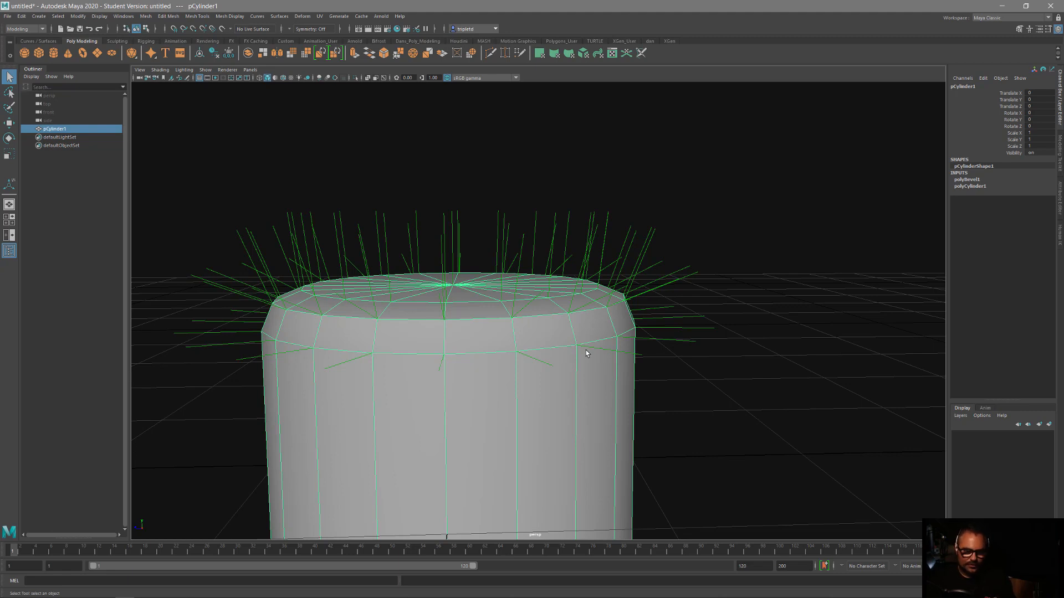
{"action": "mouse_move", "coordinate": [586, 335]}
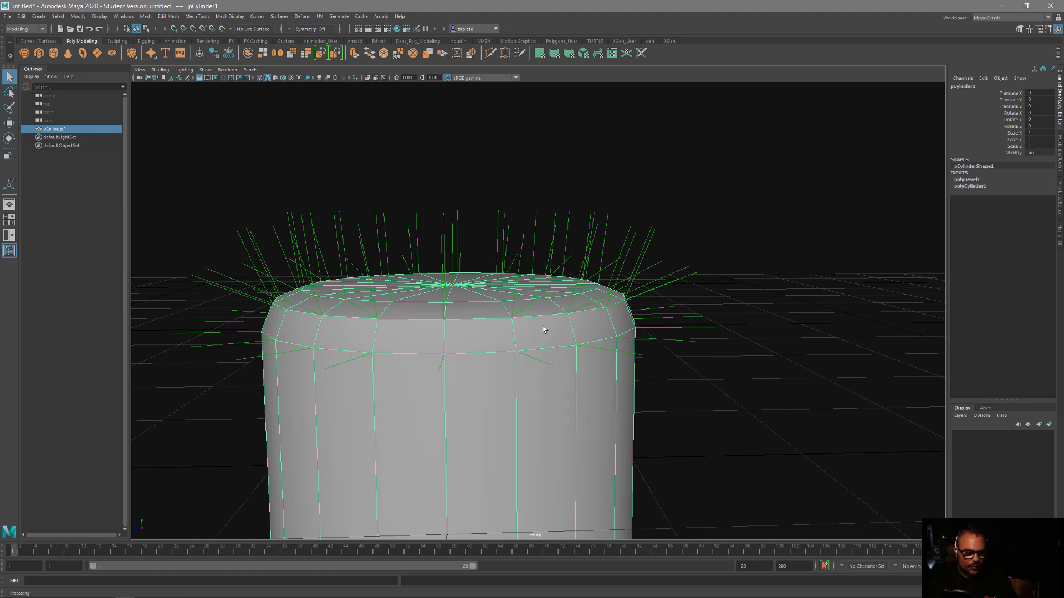
{"action": "right_click", "coordinate": [543, 329]}
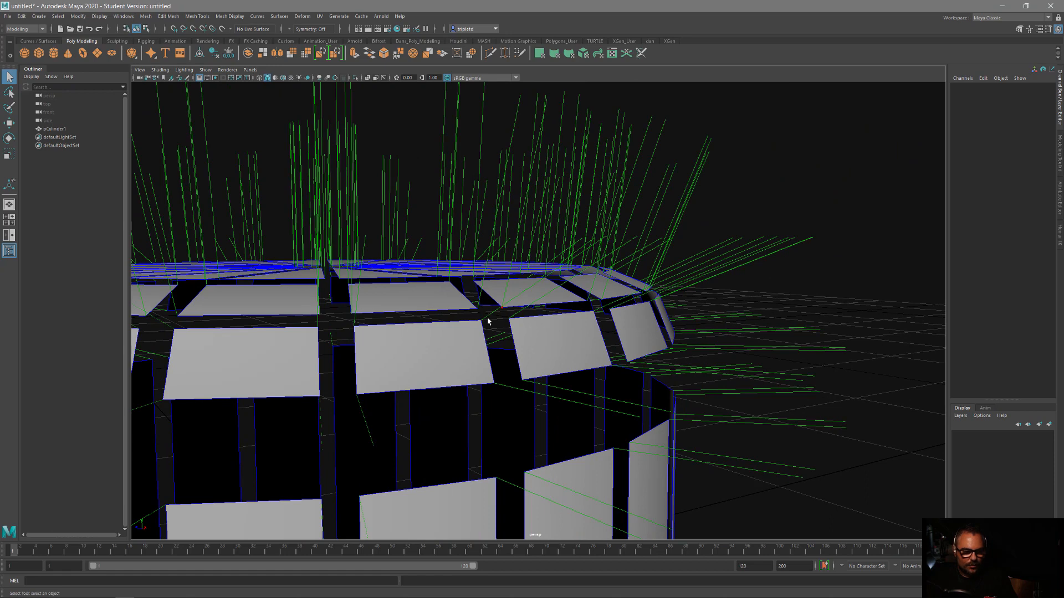
{"action": "mouse_move", "coordinate": [499, 215]}
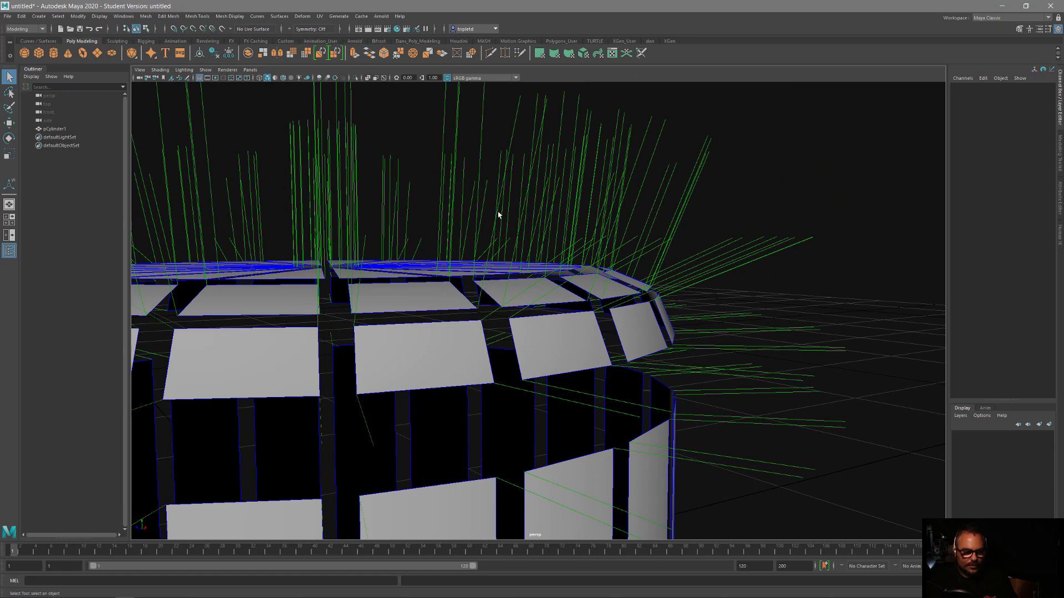
{"action": "mouse_move", "coordinate": [472, 346]}
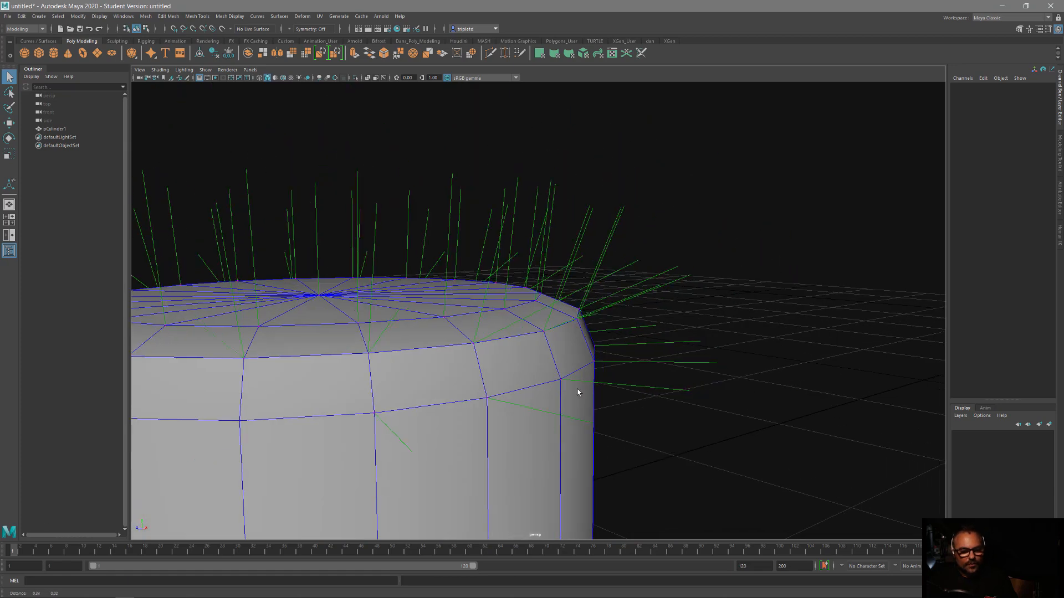
{"action": "mouse_move", "coordinate": [557, 370]}
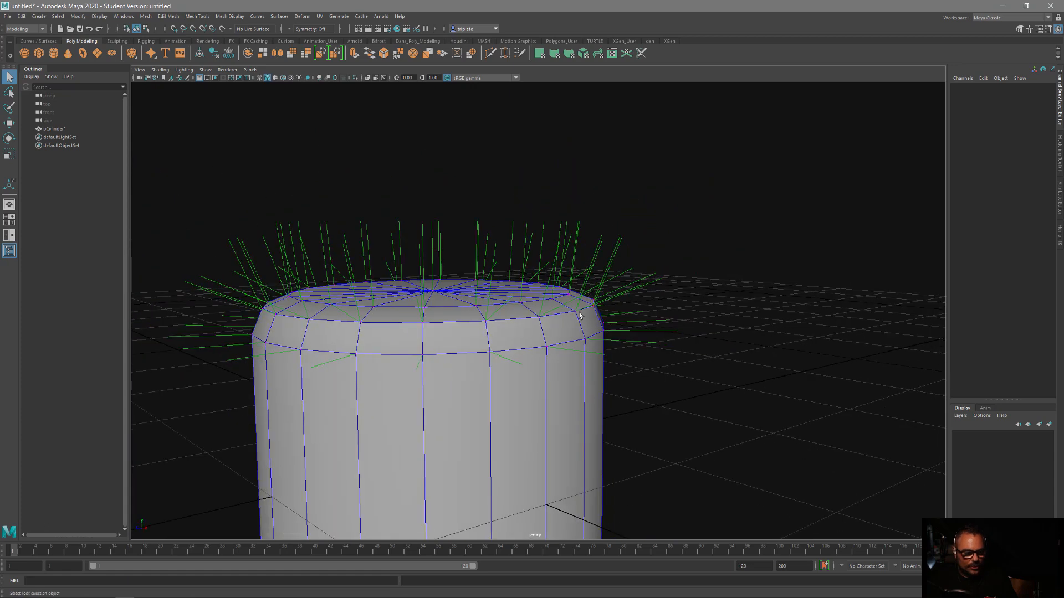
{"action": "mouse_move", "coordinate": [577, 303]}
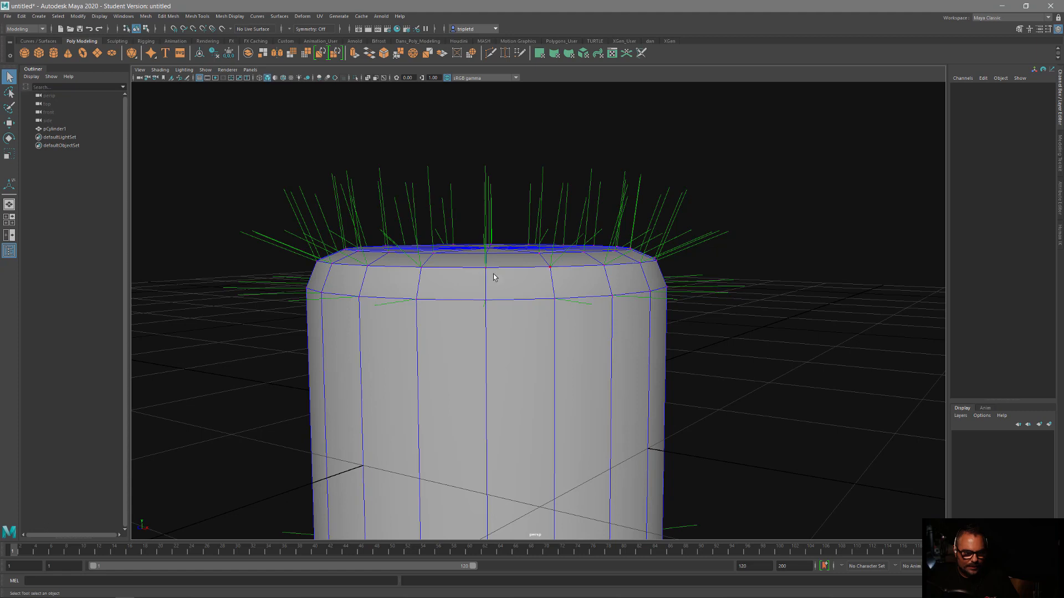
{"action": "mouse_move", "coordinate": [686, 256]}
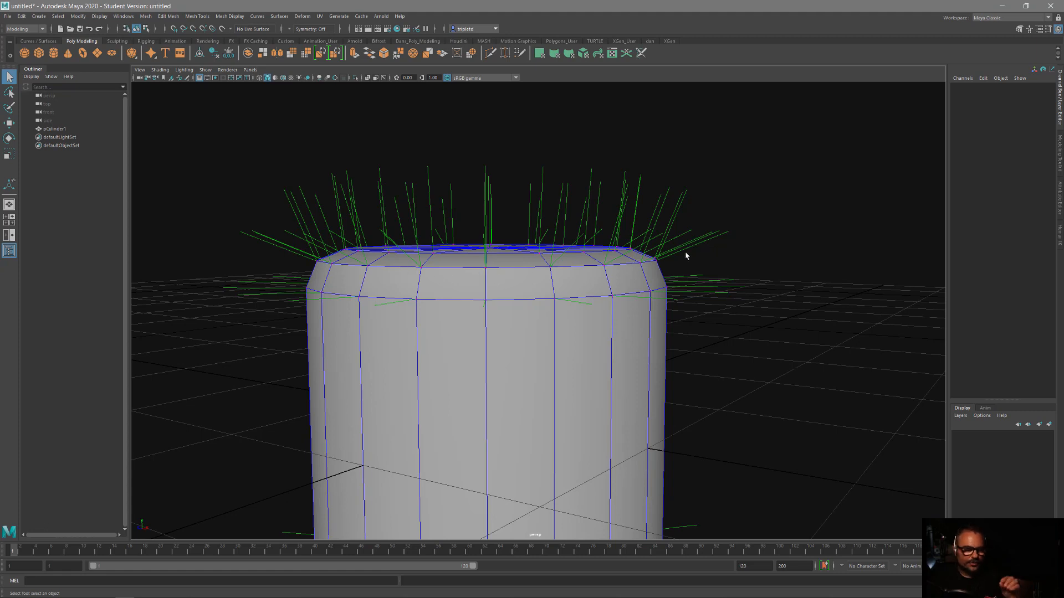
{"action": "mouse_move", "coordinate": [541, 273]}
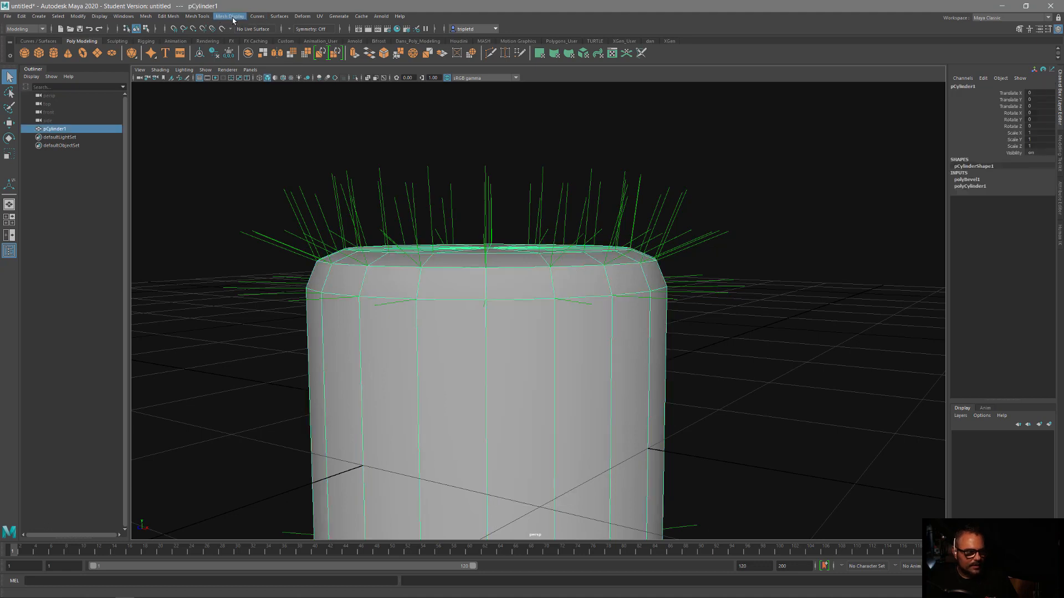
Apply Mesh Display > Soften Edge to the beveled cylinder.
{"action": "left_click", "coordinate": [230, 16]}
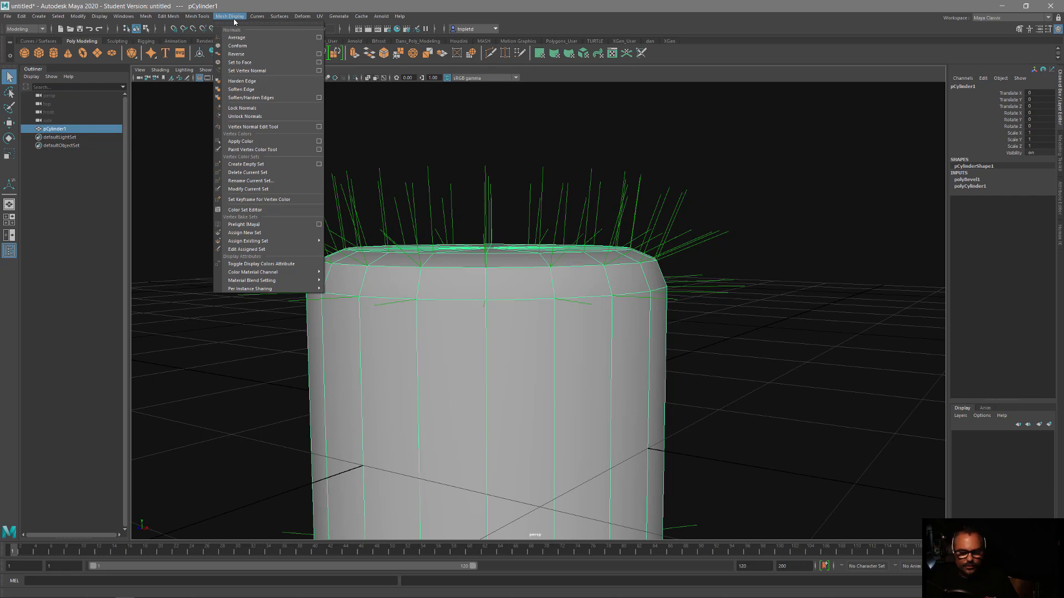
{"action": "mouse_move", "coordinate": [251, 181]}
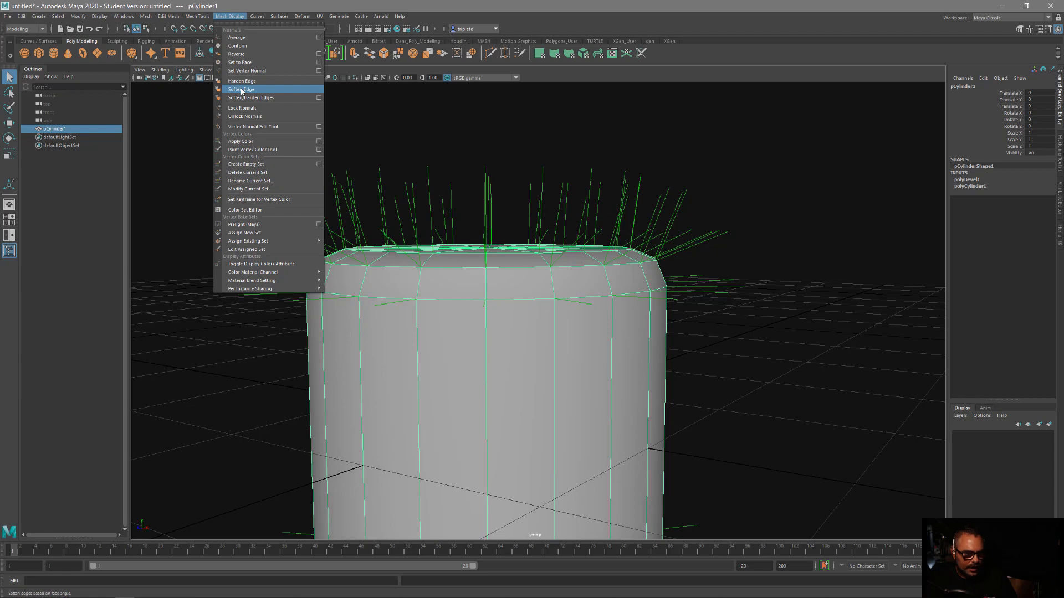
{"action": "left_click", "coordinate": [242, 88]}
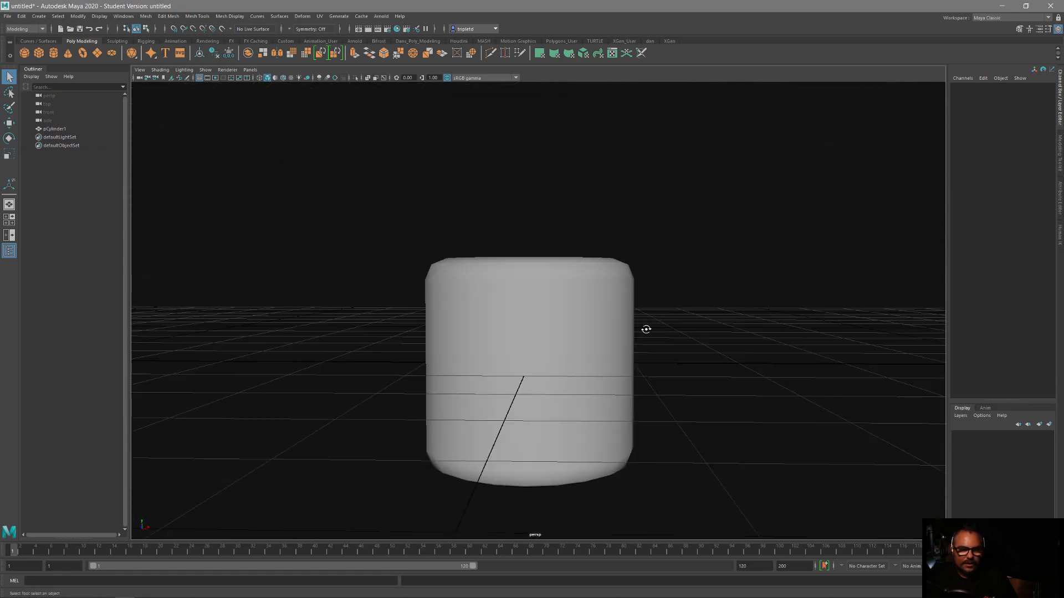
{"action": "mouse_move", "coordinate": [577, 304]}
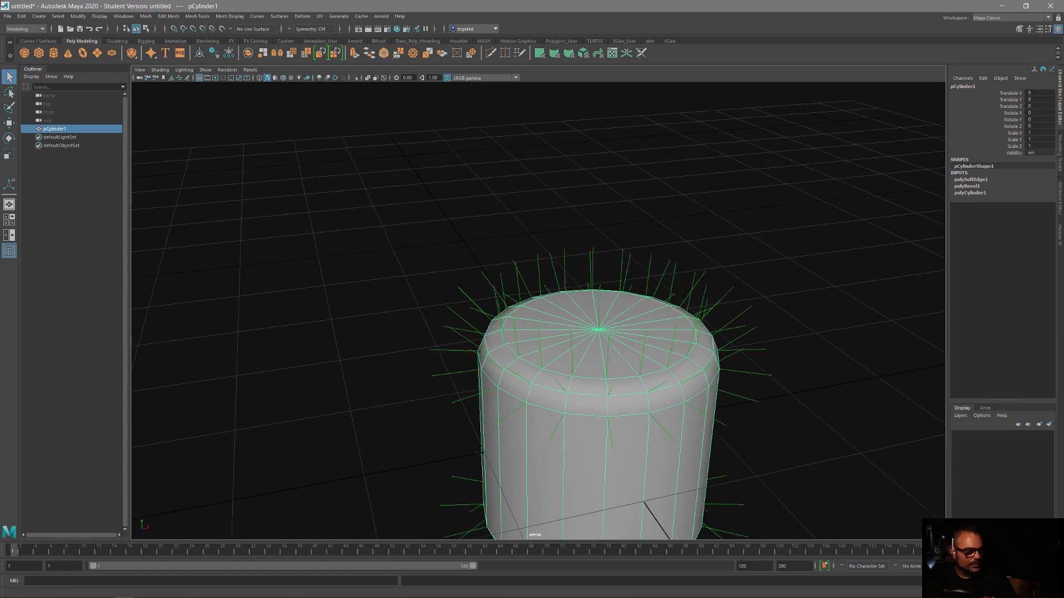
Toggle off Vertex Normals display on the softened cylinder.
{"action": "left_click", "coordinate": [99, 16]}
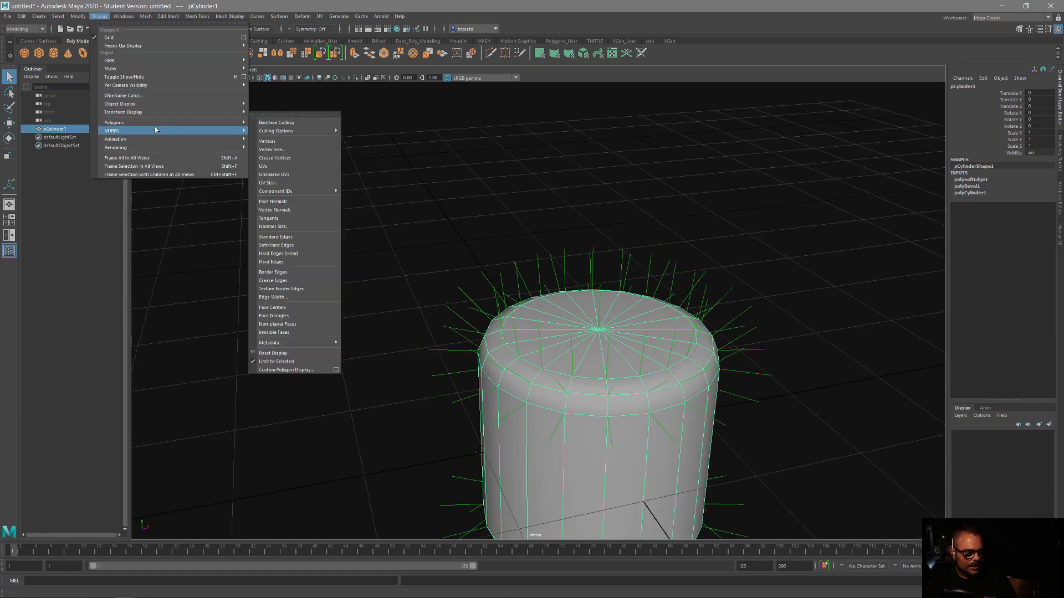
{"action": "mouse_move", "coordinate": [275, 210]}
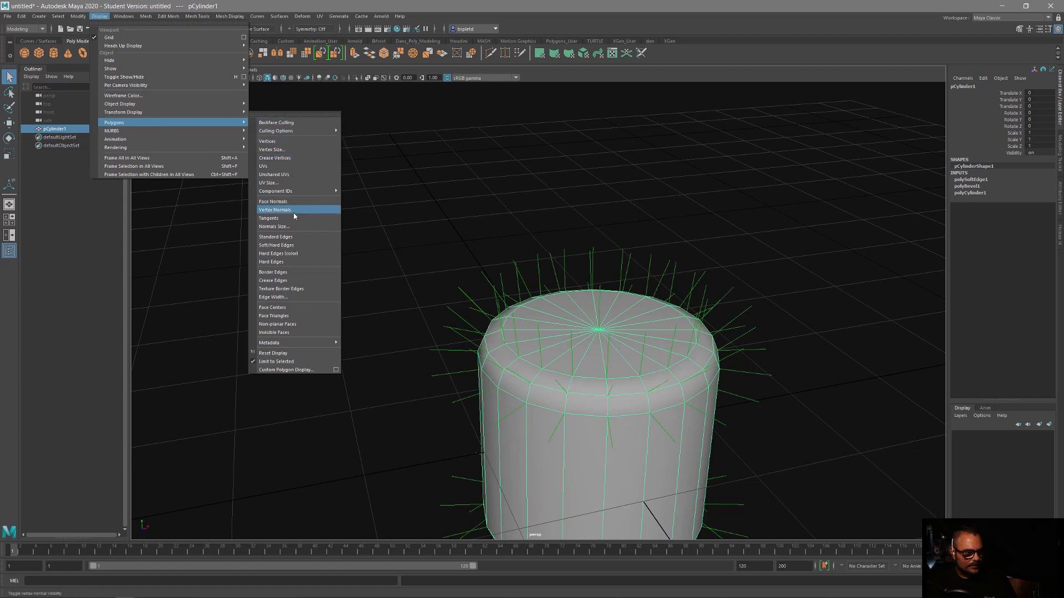
{"action": "left_click", "coordinate": [275, 210]}
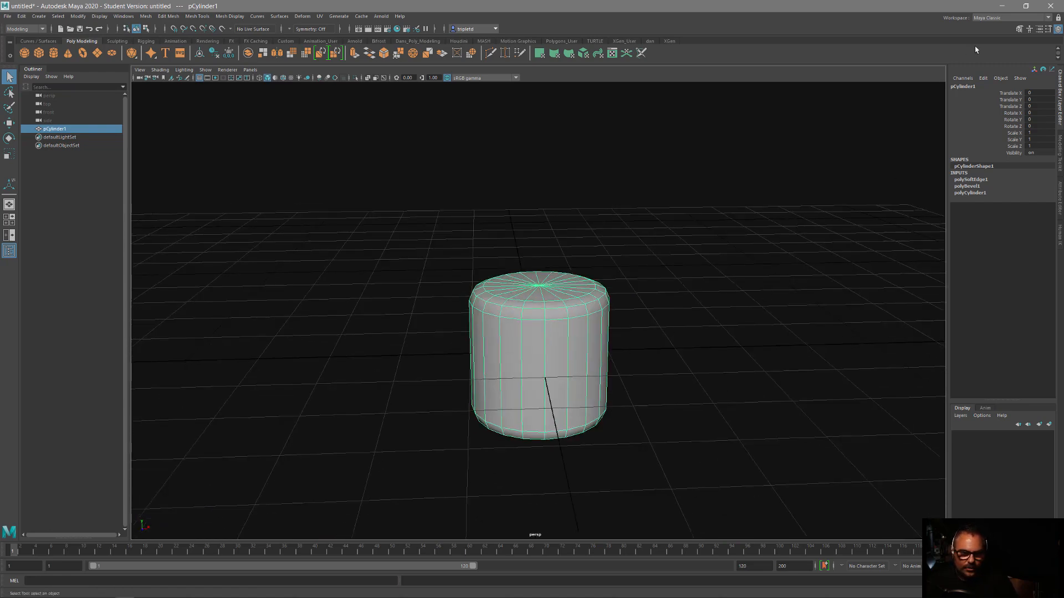
Switch to the UV Editing workspace and enable the Checker Map toggle.
{"action": "left_click", "coordinate": [1036, 18]}
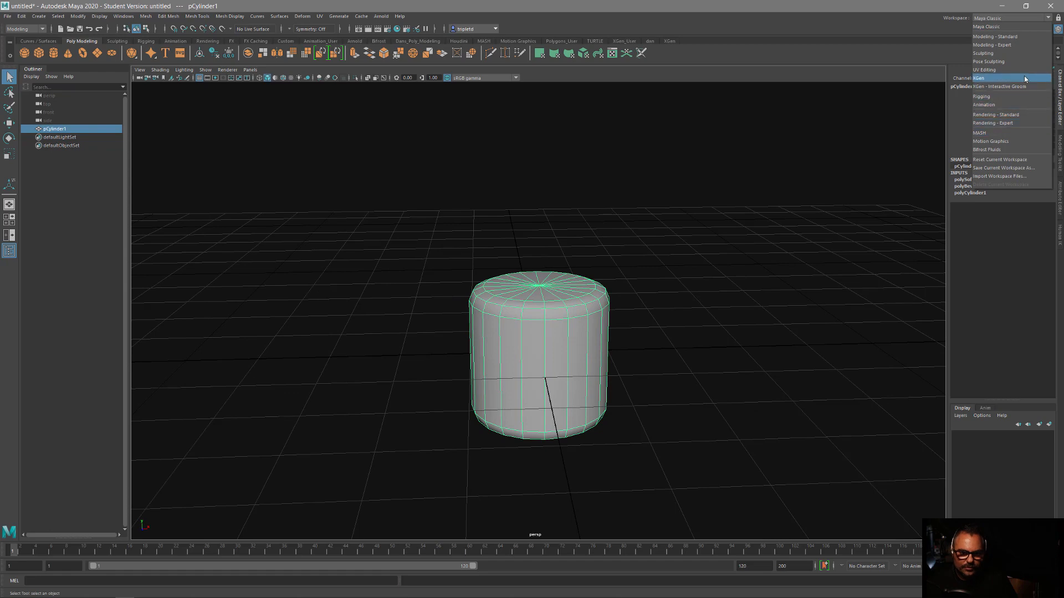
{"action": "left_click", "coordinate": [987, 70]}
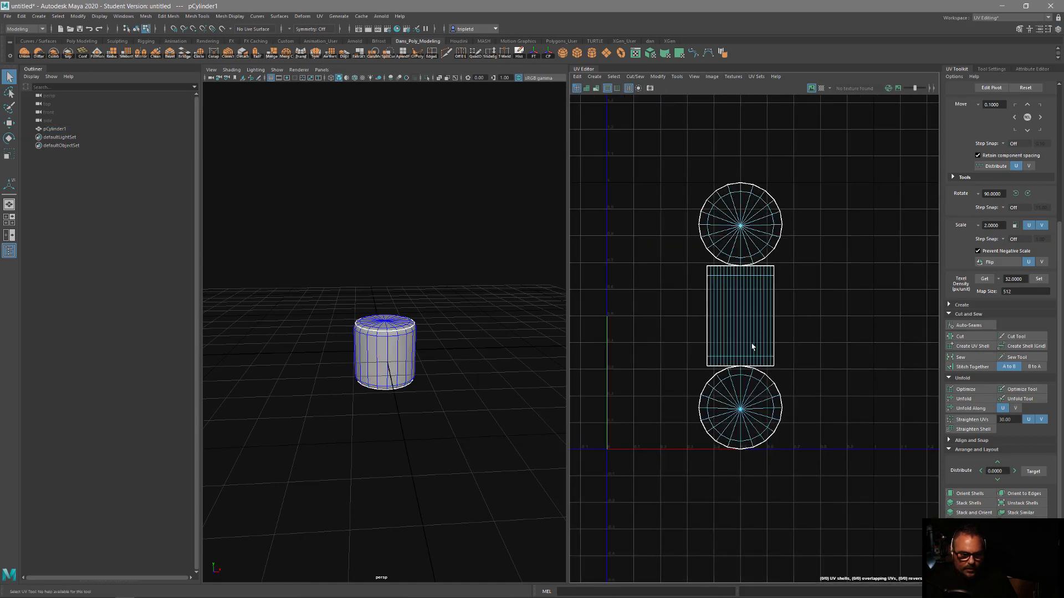
{"action": "scroll", "scroll_direction": "up", "scroll_amount": 3}
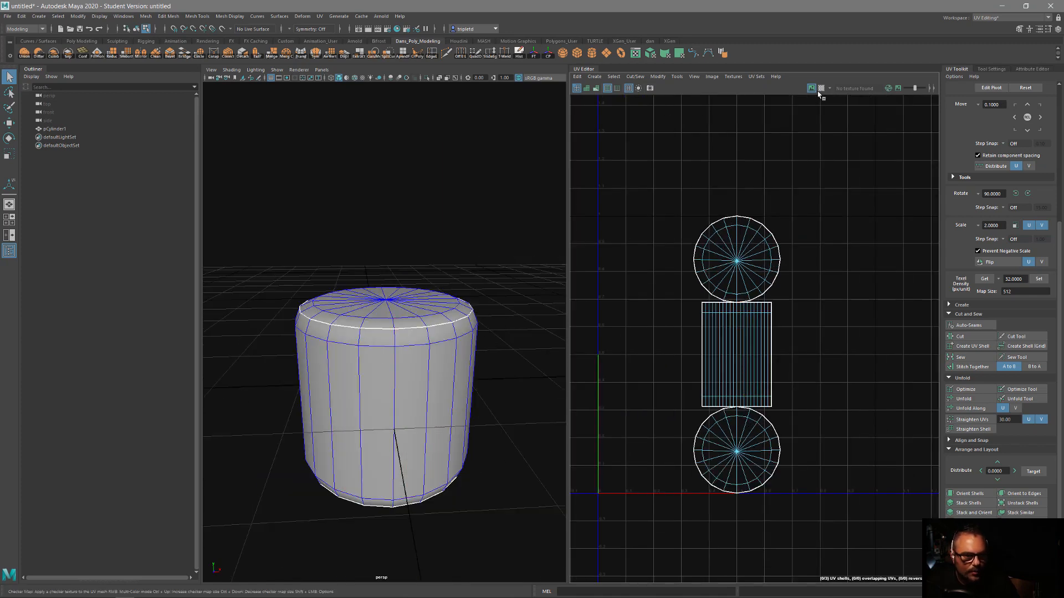
{"action": "left_click", "coordinate": [811, 88]}
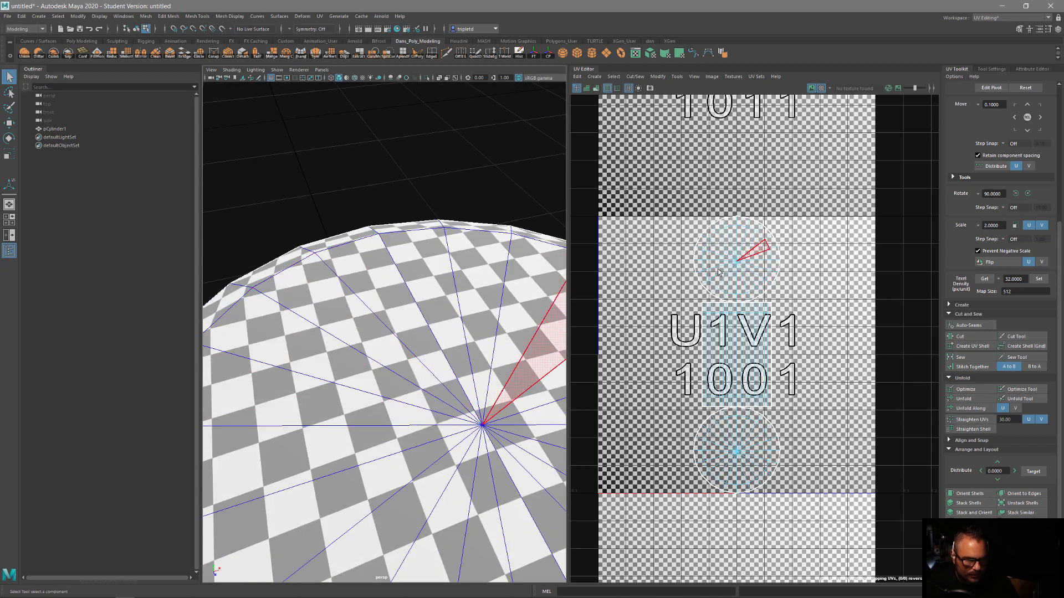
Turn off the checker map and select all faces of pCylinder1.
{"action": "left_click", "coordinate": [454, 336]}
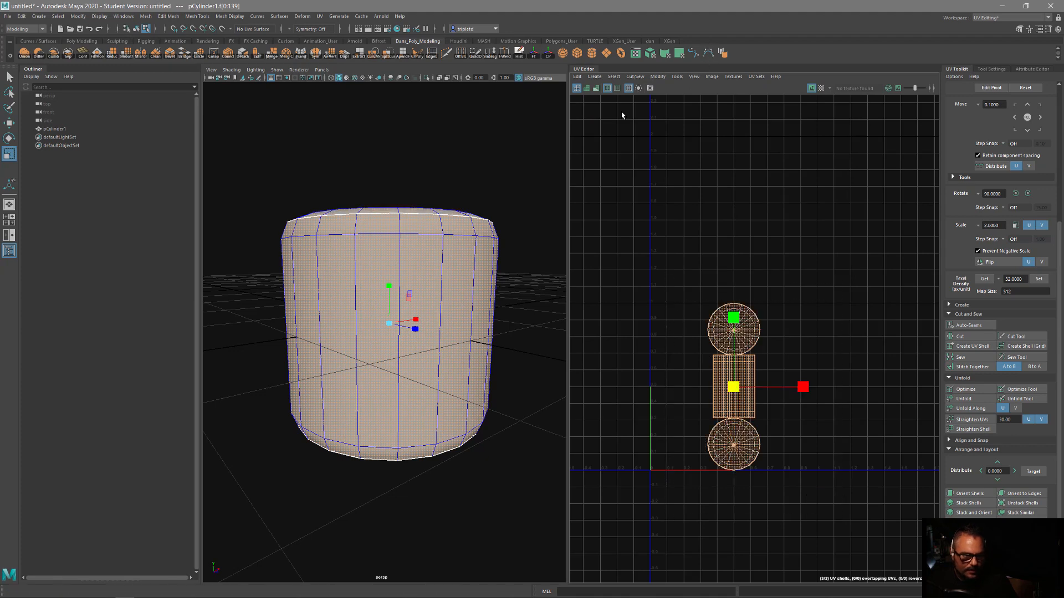
{"action": "mouse_move", "coordinate": [678, 54]}
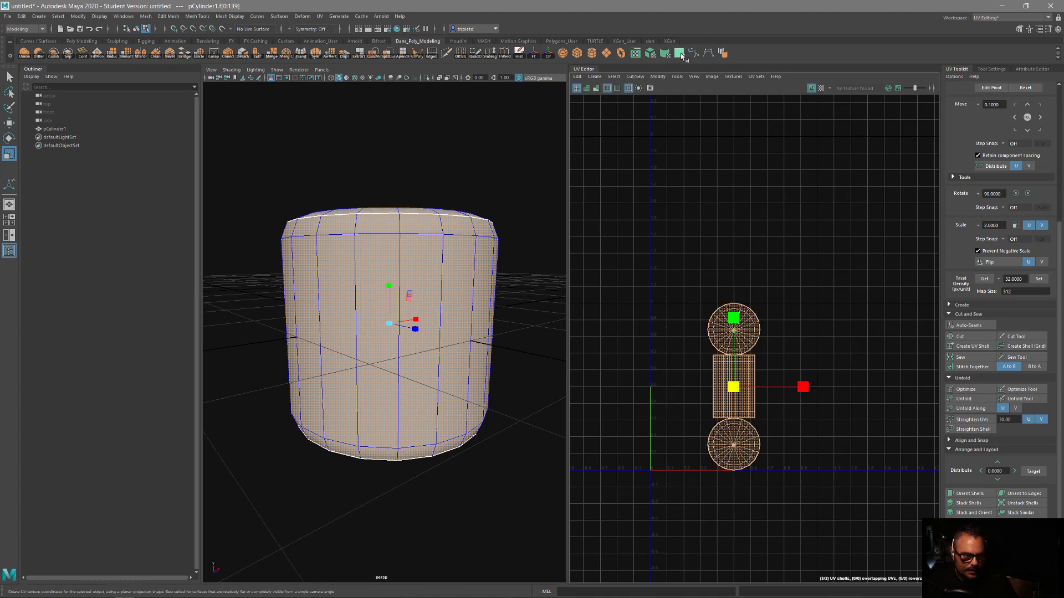
Apply Planar Mapping to the cylinder, briefly preview UV Distortion, then return to Select.
{"action": "left_click", "coordinate": [678, 53]}
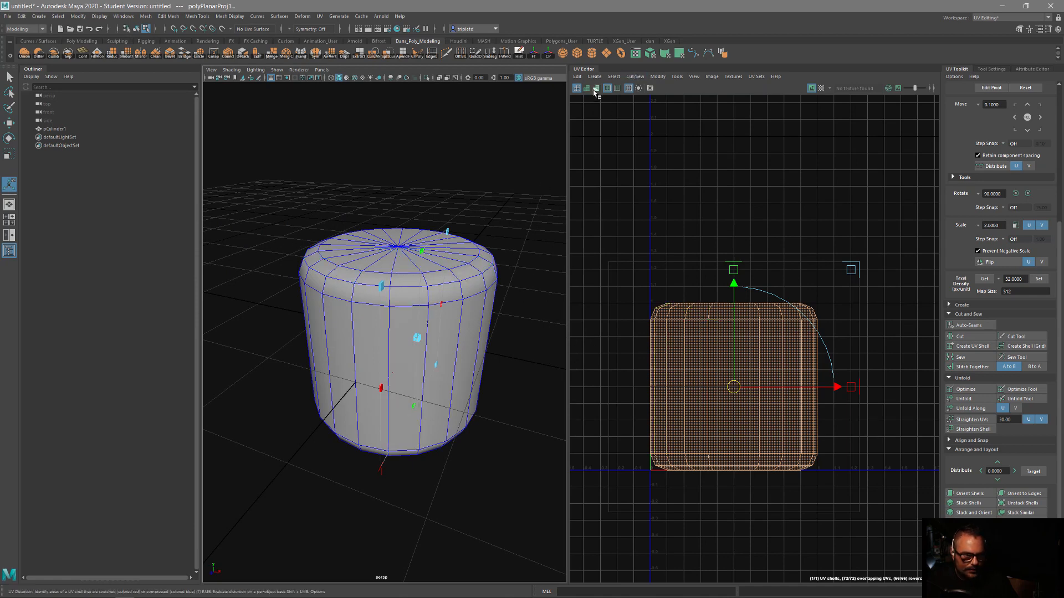
{"action": "left_click", "coordinate": [594, 88]}
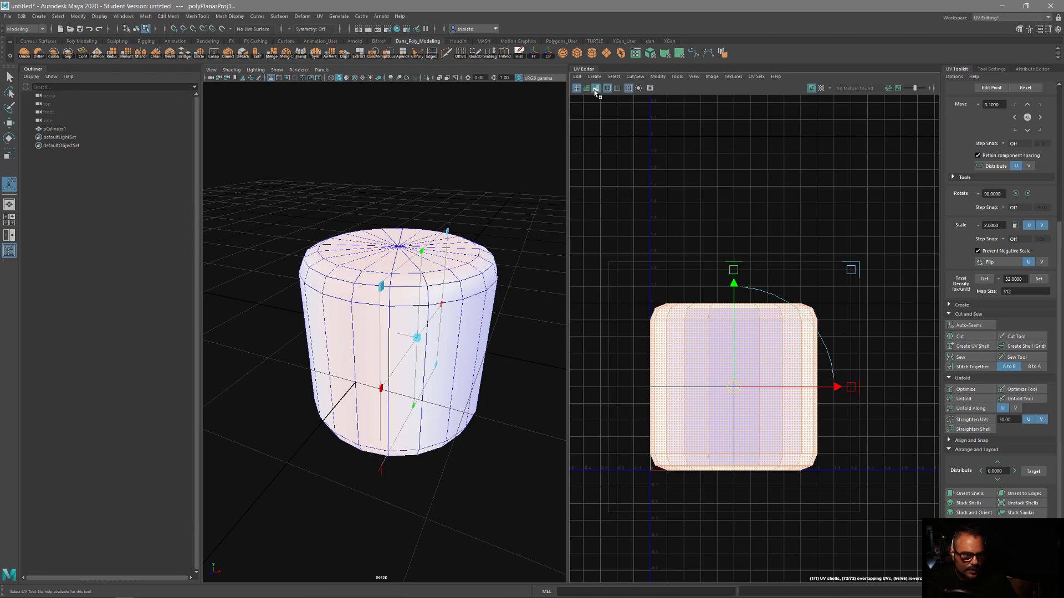
{"action": "left_click", "coordinate": [595, 88]}
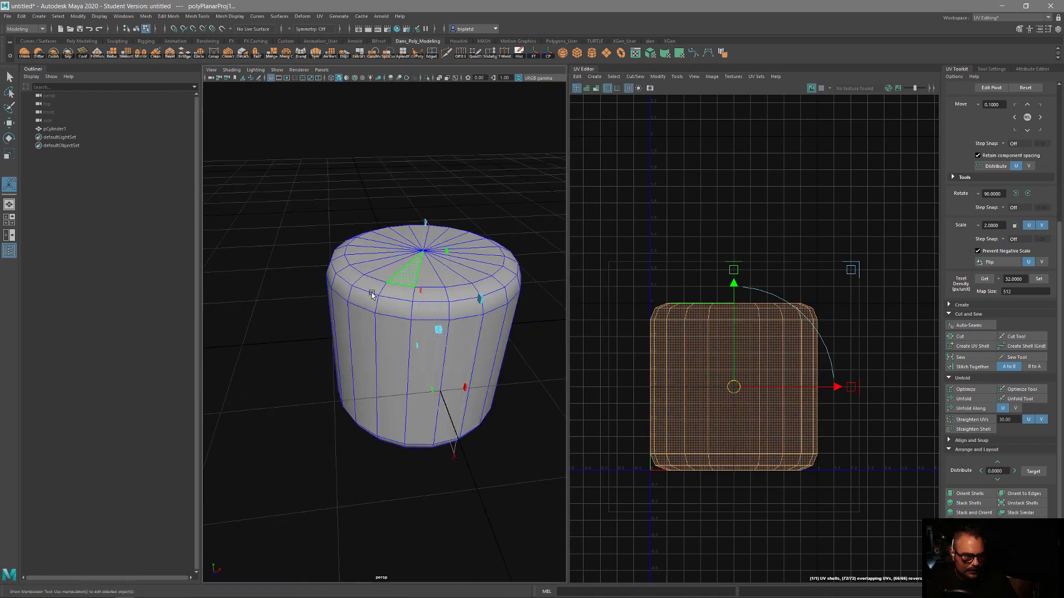
{"action": "left_click", "coordinate": [339, 288]}
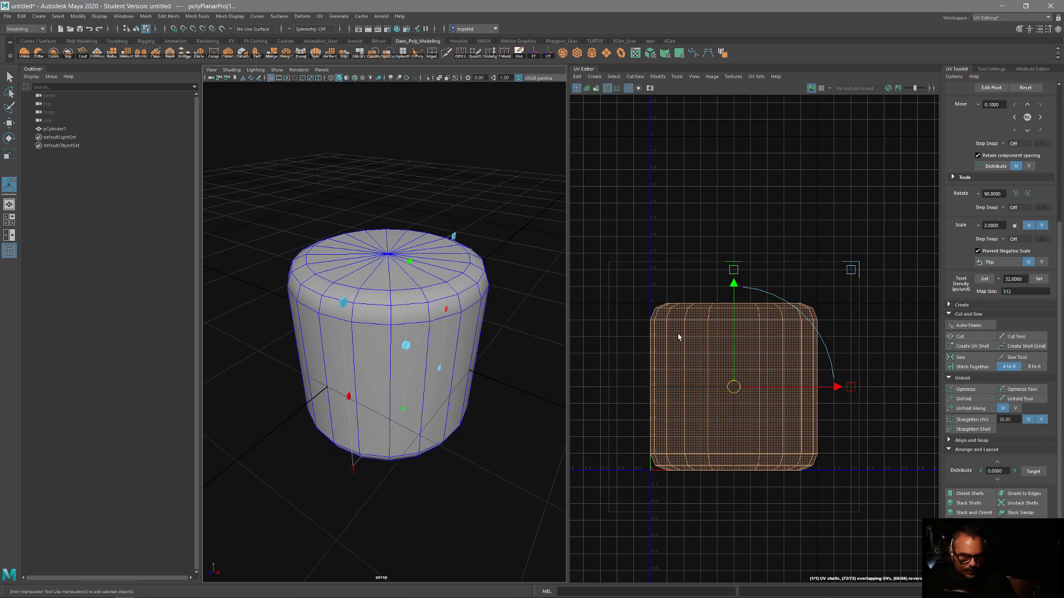
{"action": "mouse_move", "coordinate": [755, 314]}
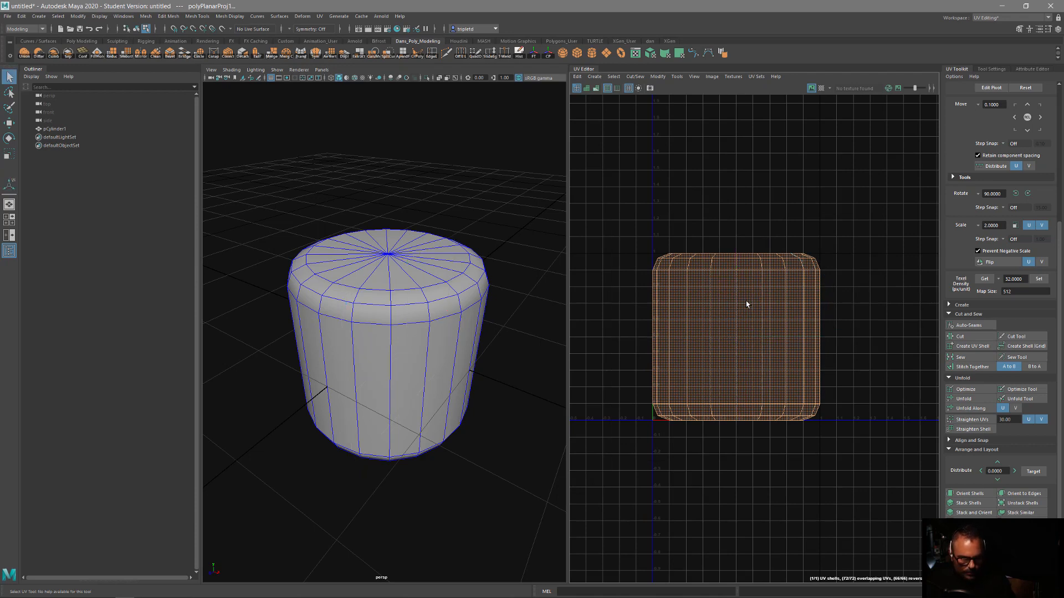
Select the cylinder's cap border loops and one vertical edge, and cut the UVs there.
{"action": "right_click", "coordinate": [412, 285]}
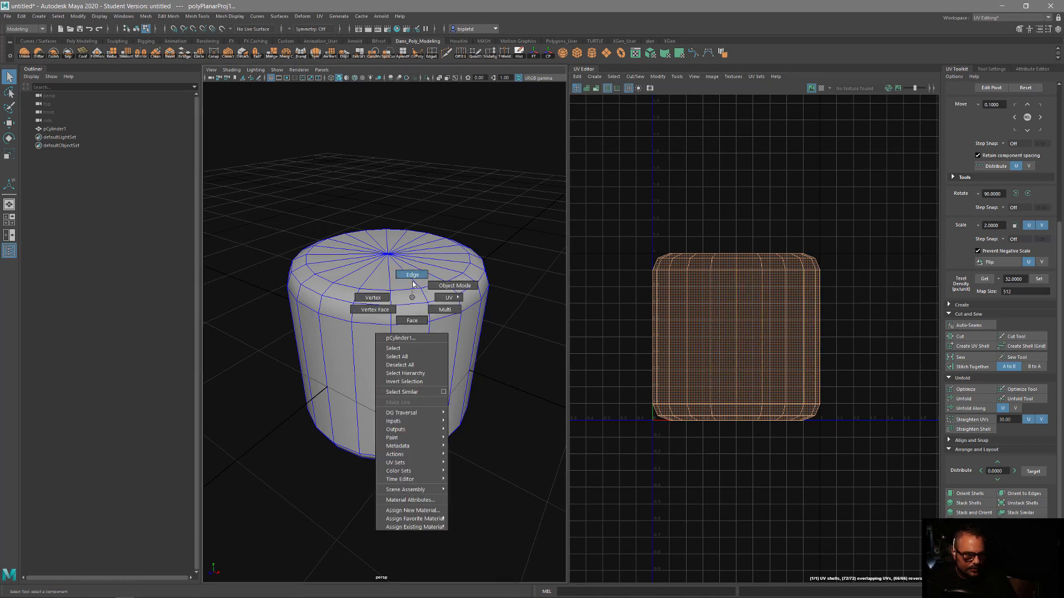
{"action": "left_click", "coordinate": [411, 275]}
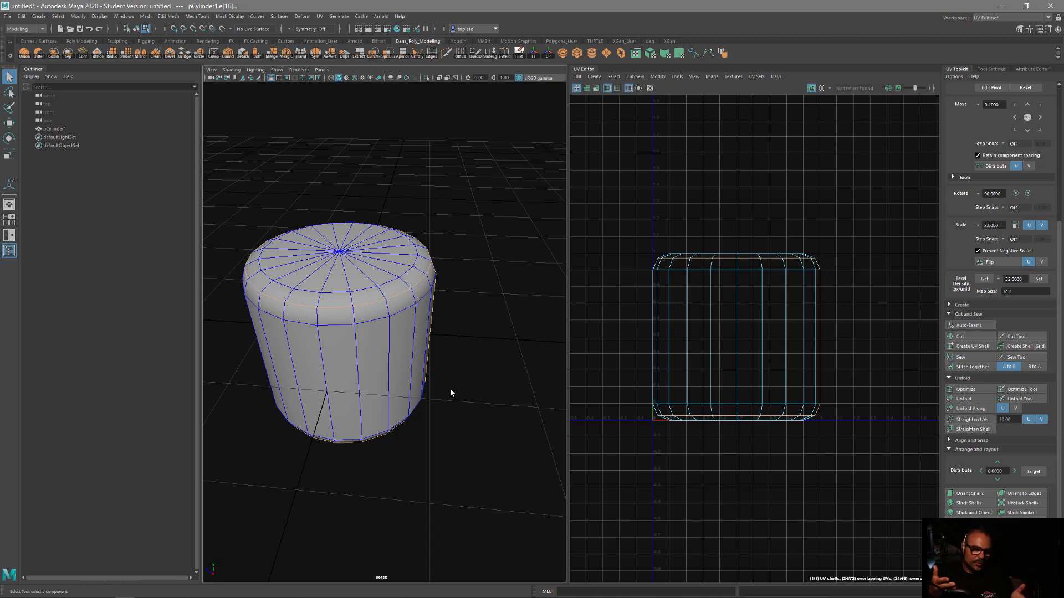
{"action": "mouse_move", "coordinate": [905, 389]}
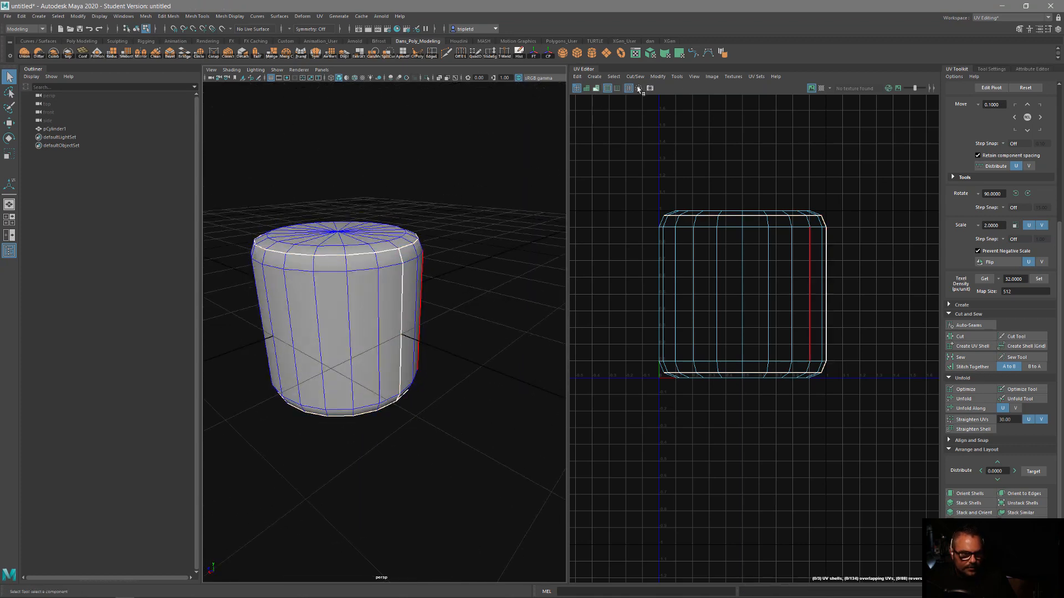
{"action": "left_click", "coordinate": [607, 88]}
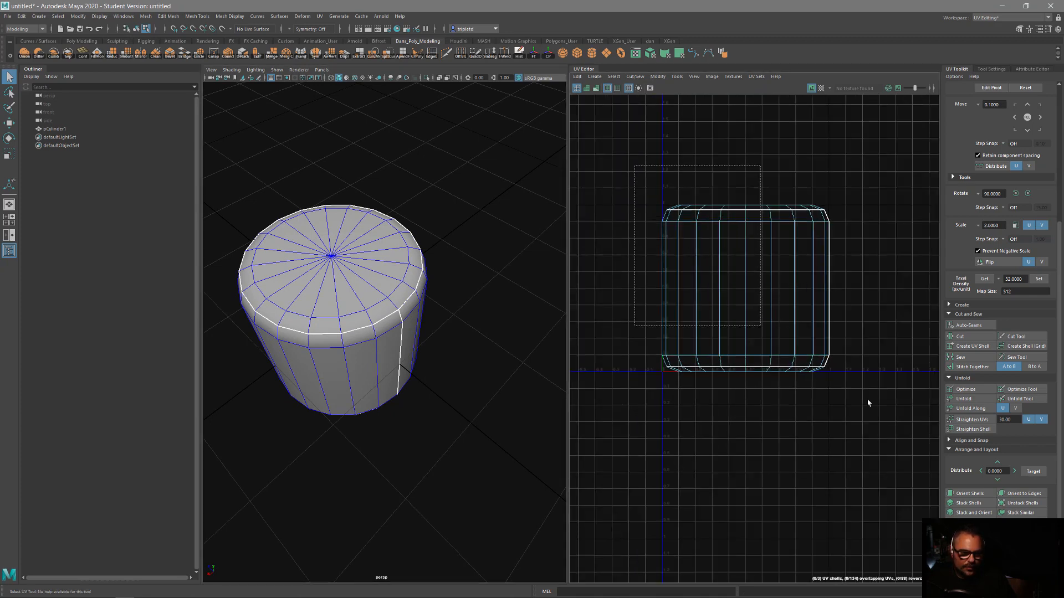
Unfold the cut UVs into two cap discs and a side strip, then check Layout UVs in Unfold options.
{"action": "left_click", "coordinate": [963, 398]}
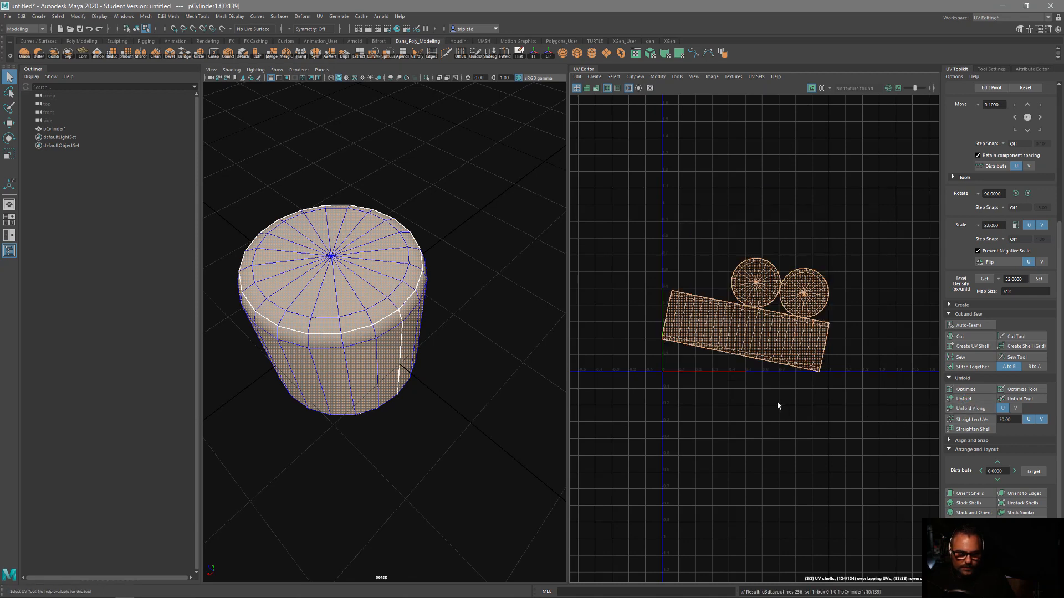
{"action": "mouse_move", "coordinate": [825, 417]}
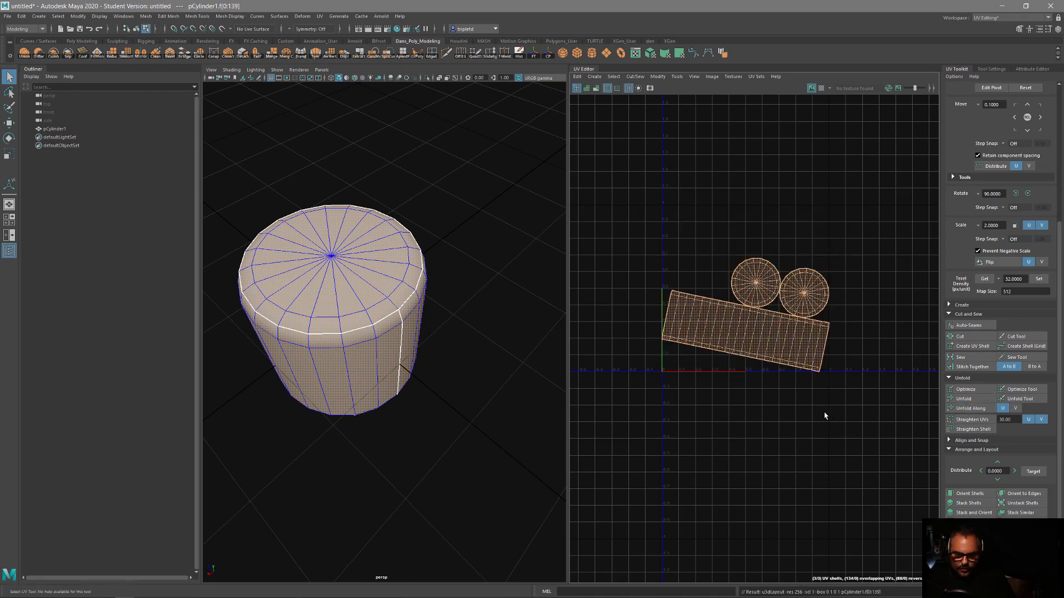
{"action": "mouse_move", "coordinate": [809, 201]}
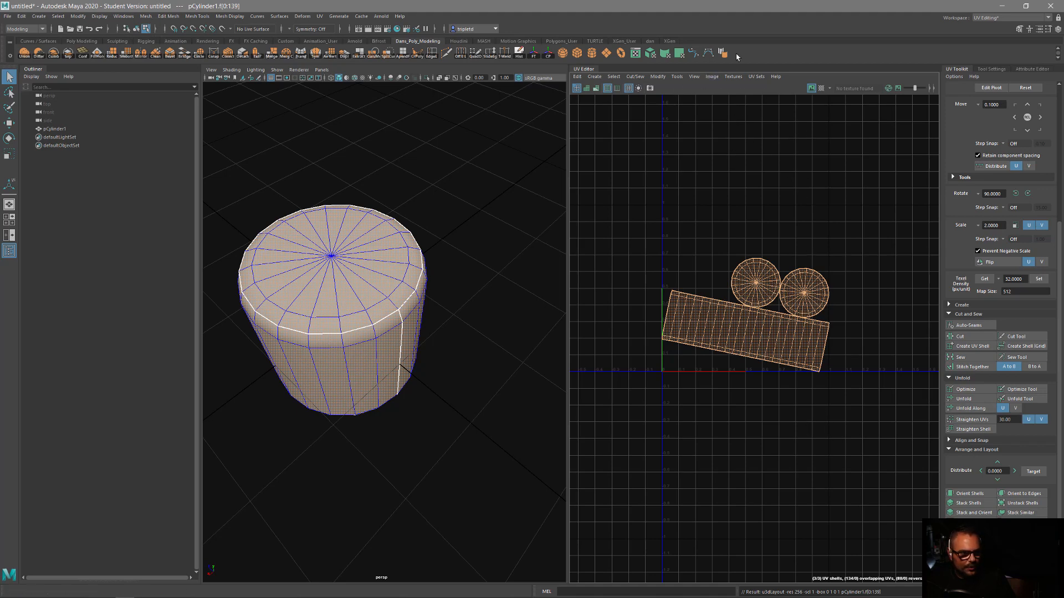
{"action": "left_click", "coordinate": [634, 76]}
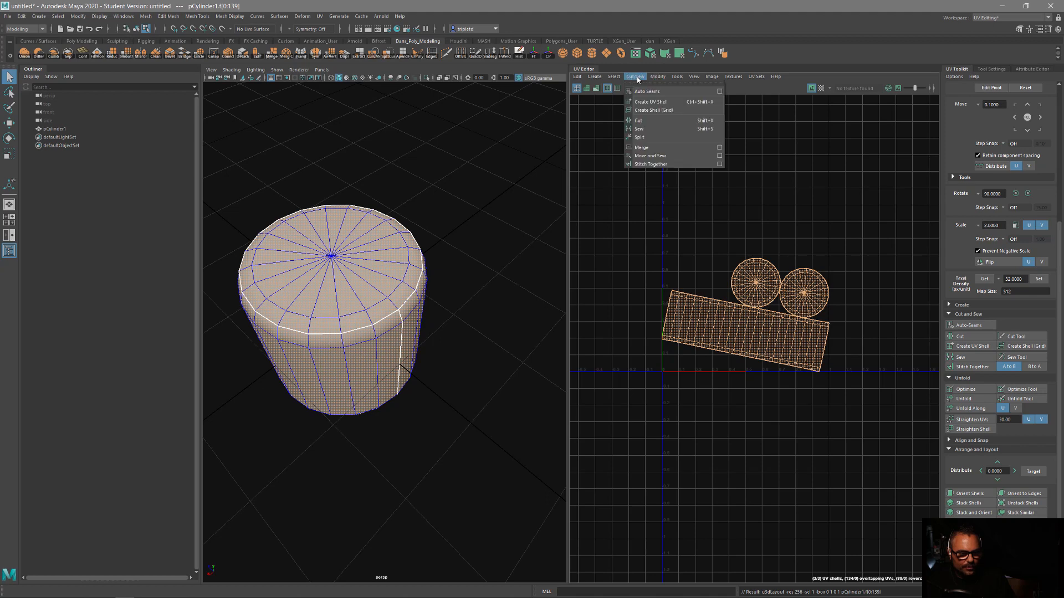
{"action": "left_click", "coordinate": [658, 76]}
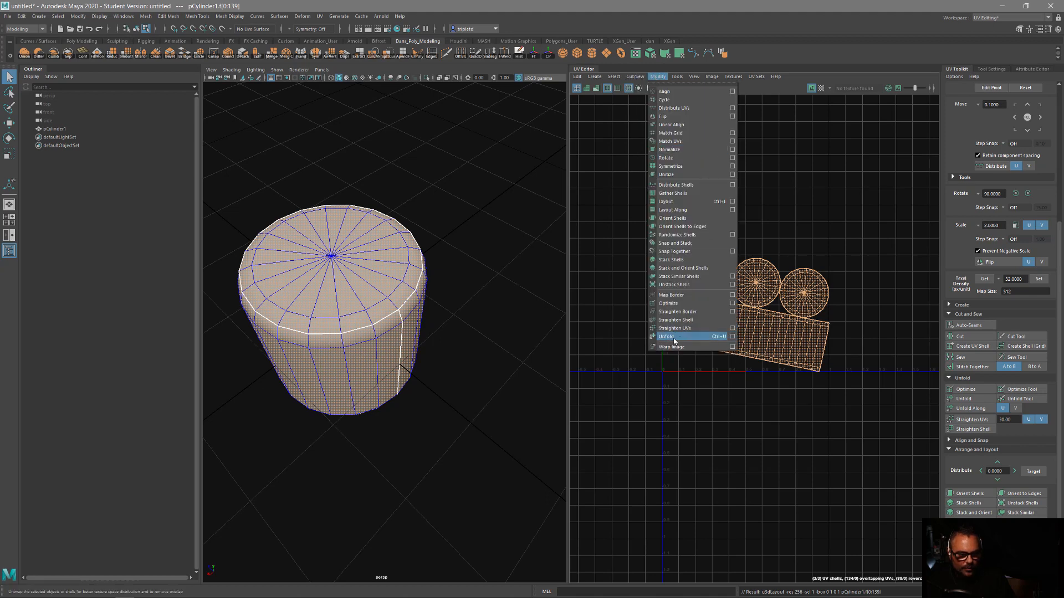
{"action": "left_click", "coordinate": [666, 335]}
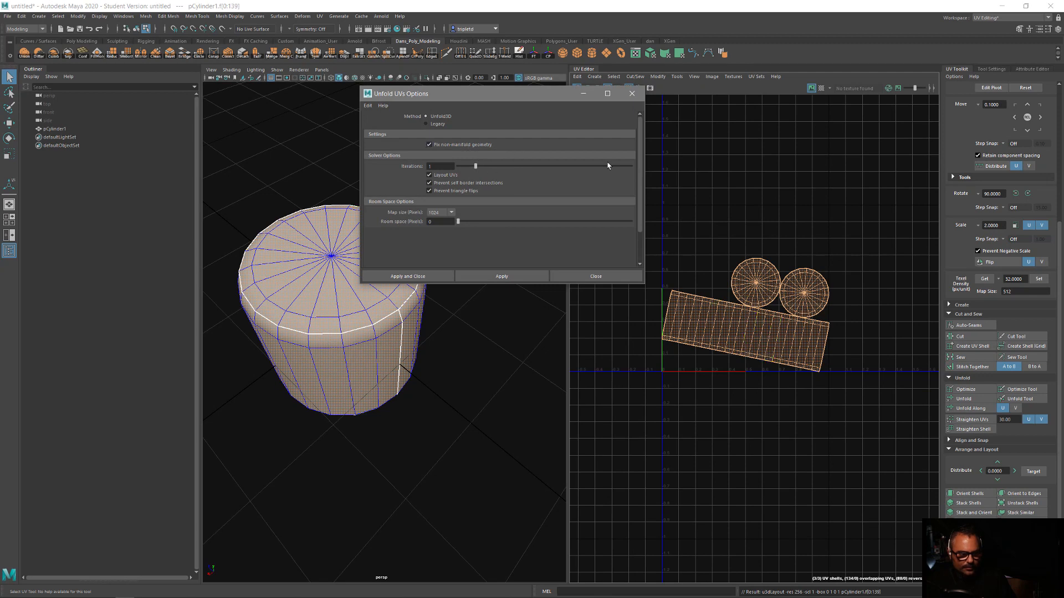
{"action": "left_click", "coordinate": [429, 175]}
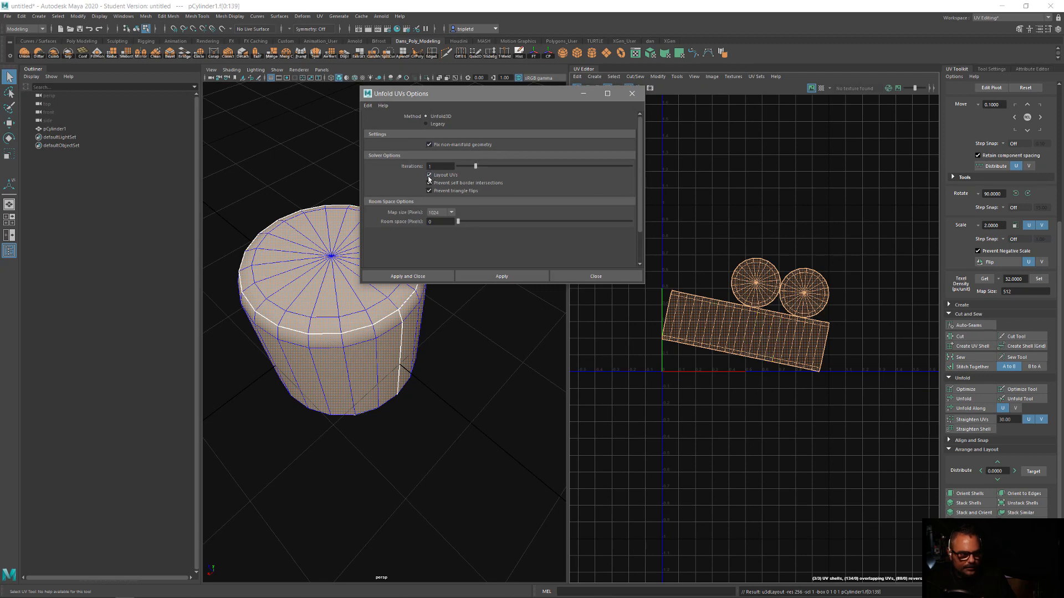
{"action": "left_click", "coordinate": [429, 175]}
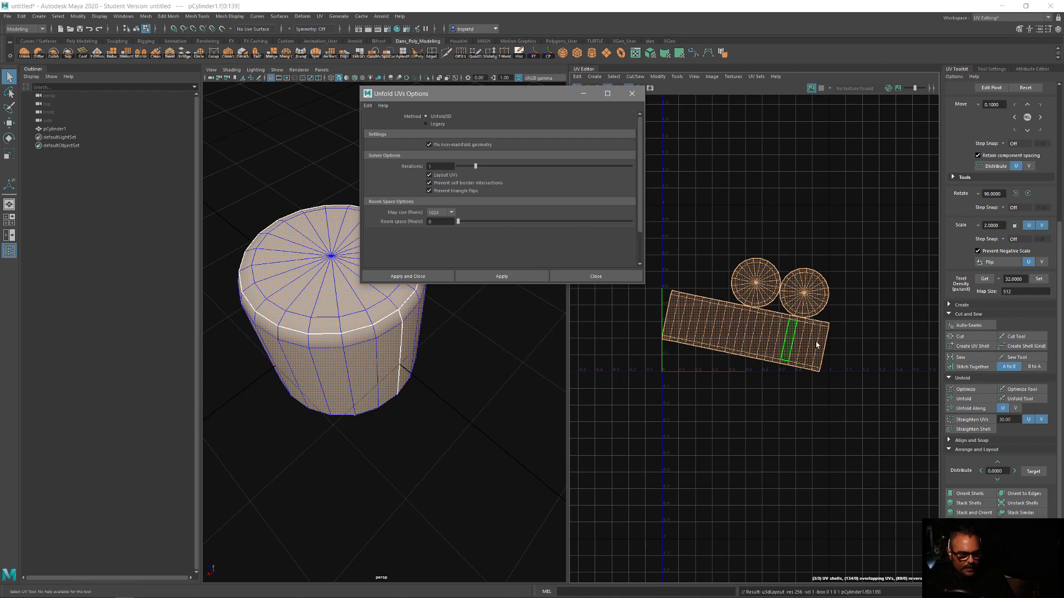
{"action": "left_click", "coordinate": [428, 175]}
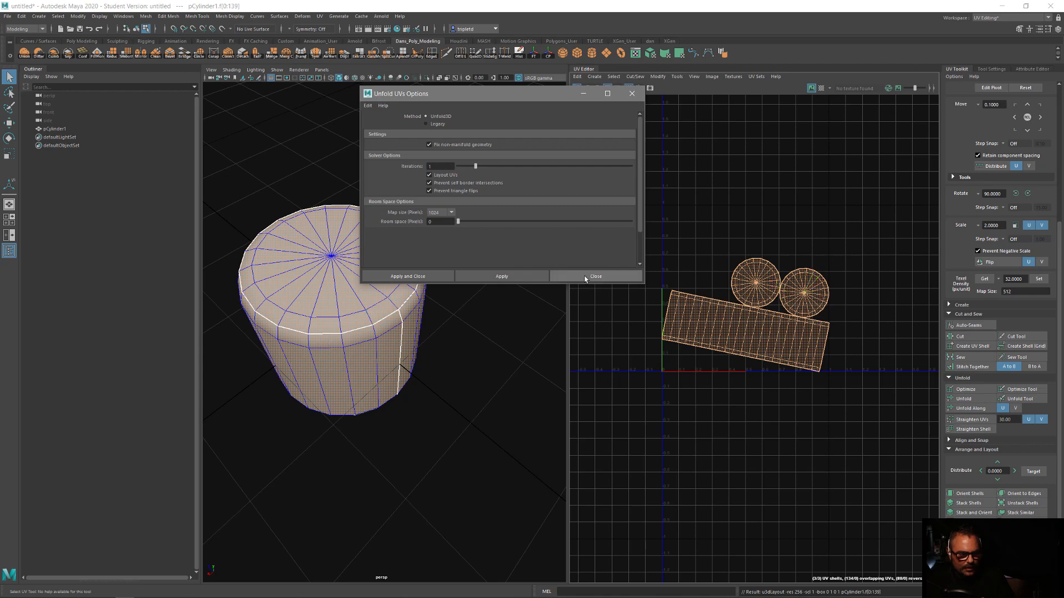
Close the Unfold UVs Options dialog so the checker-textured UV layout shows.
{"action": "left_click", "coordinate": [594, 276]}
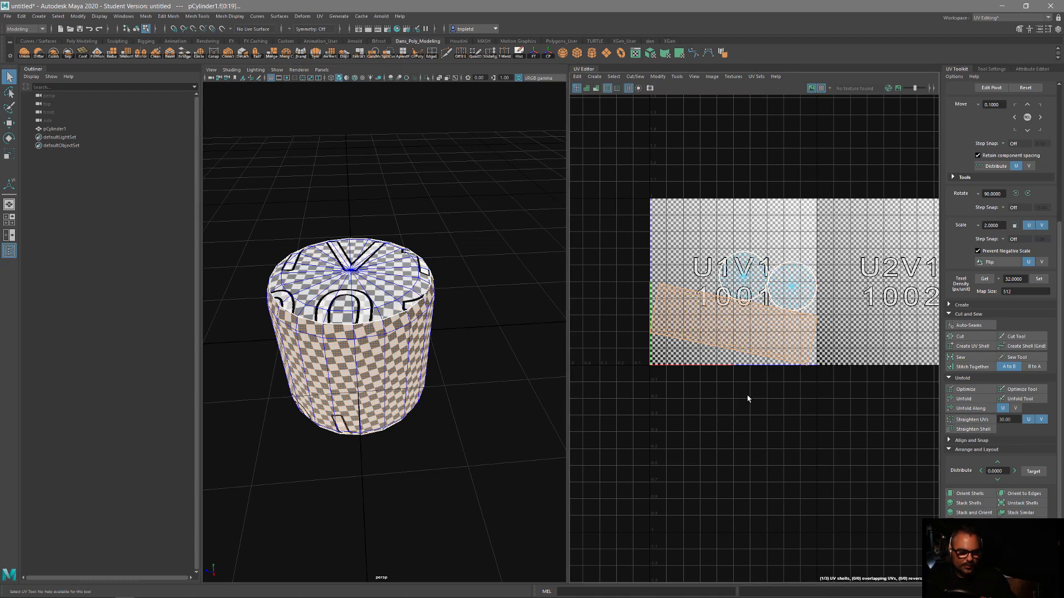
{"action": "mouse_move", "coordinate": [629, 288]}
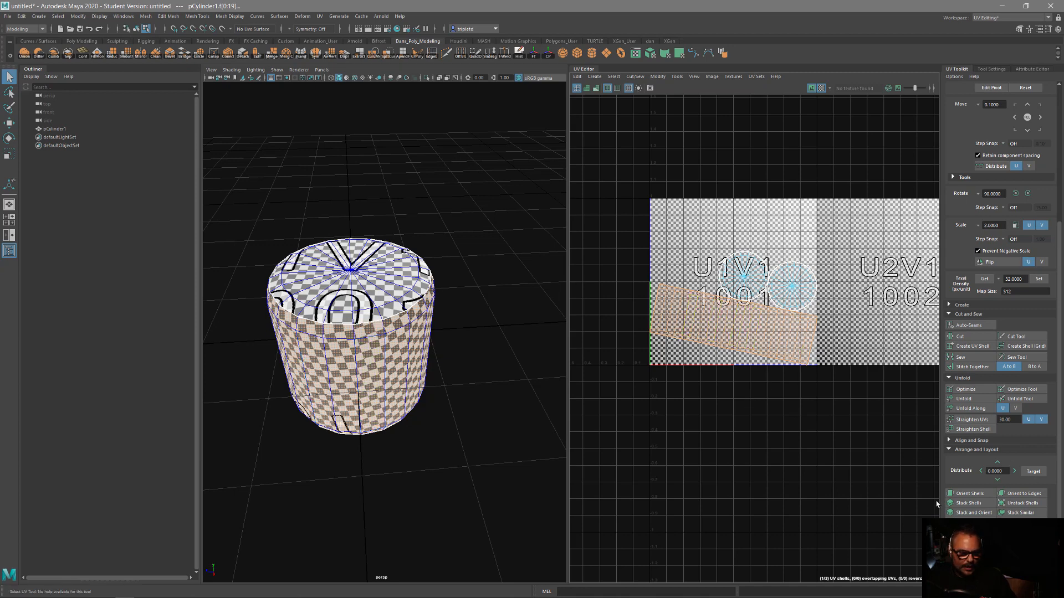
Place the side strip along the tile bottom and both caps above it in 0–1.
{"action": "left_click", "coordinate": [970, 493]}
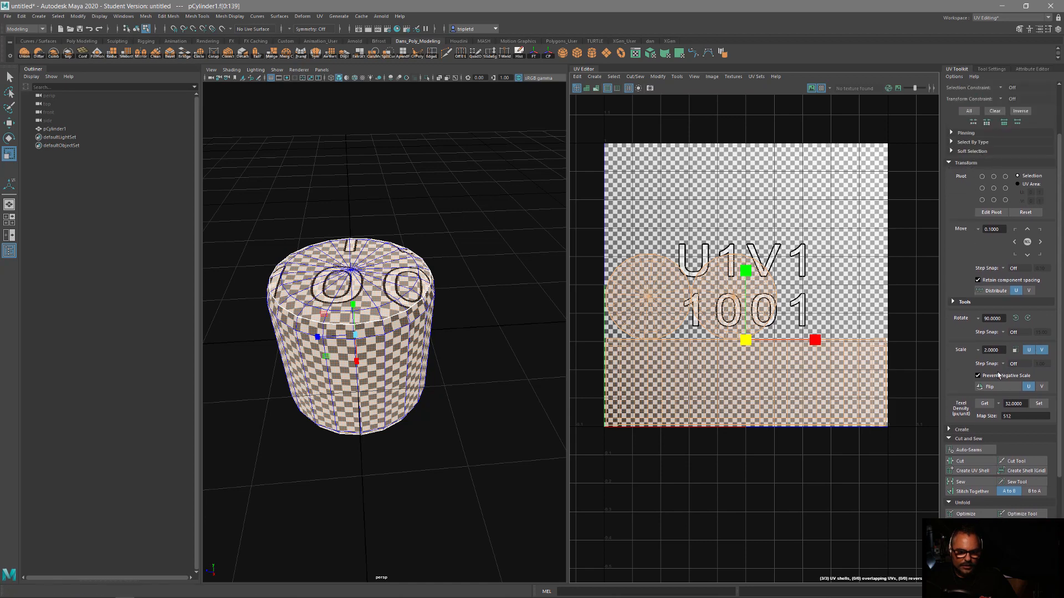
Rotate the selected UV shells 90° so the side strip lies horizontally.
{"action": "left_click", "coordinate": [1017, 318]}
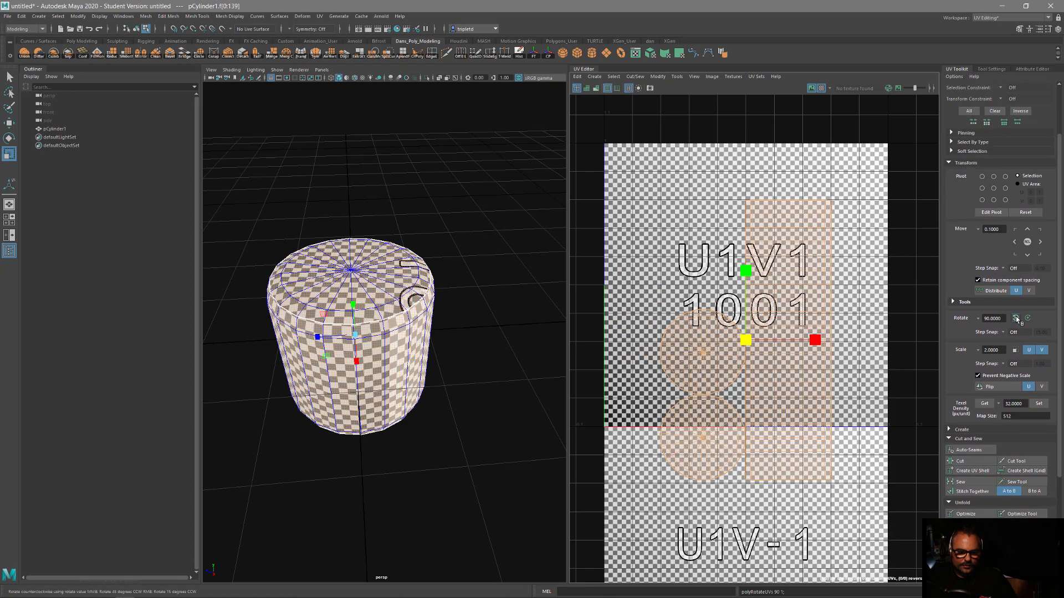
{"action": "left_click", "coordinate": [1018, 318]}
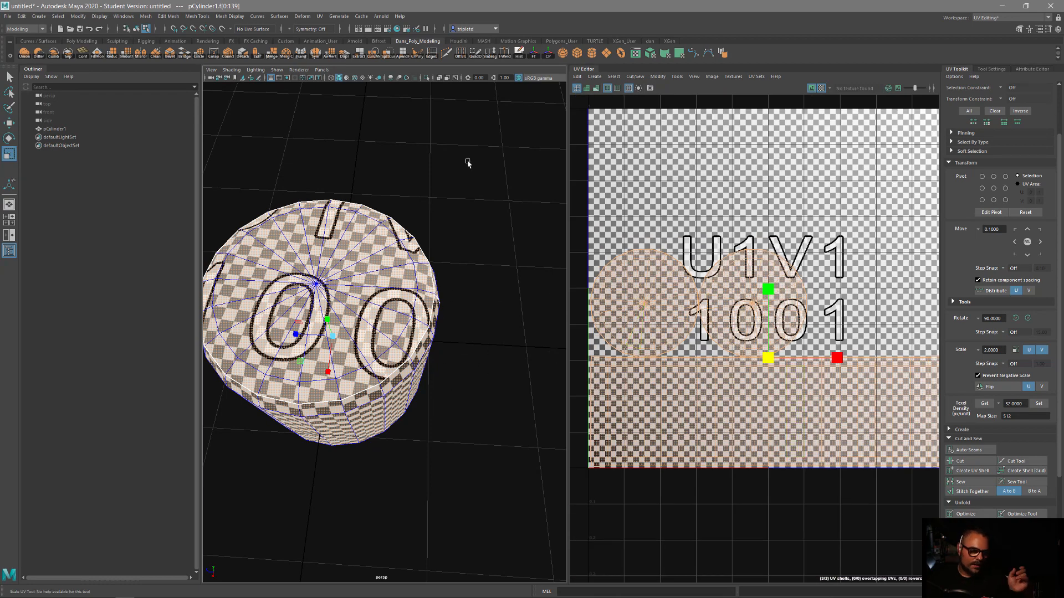
{"action": "mouse_move", "coordinate": [942, 38]}
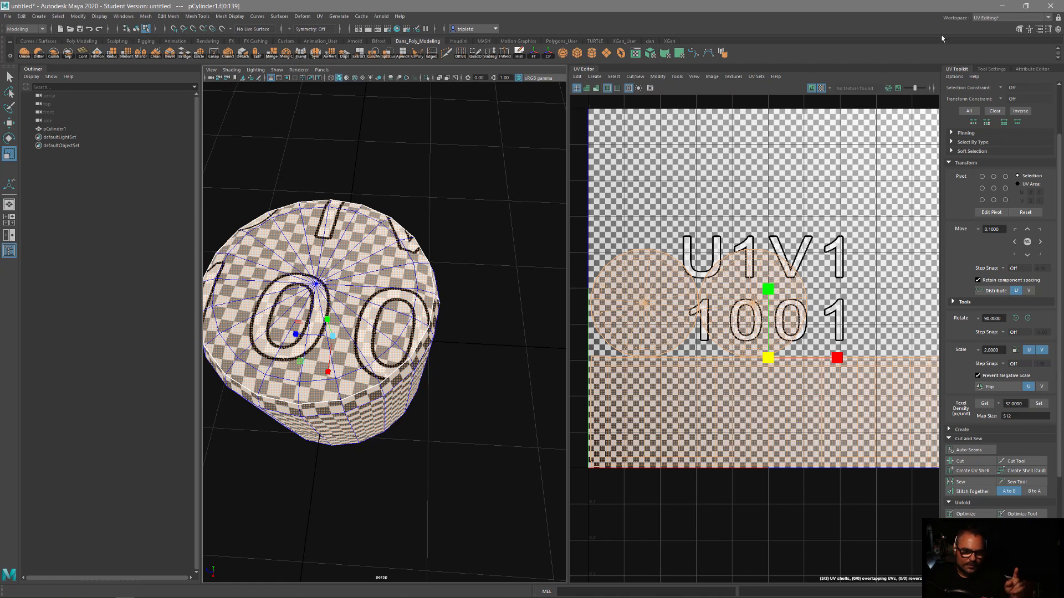
Hide pCylinder1 and switch to the Modeling - Standard workspace.
{"action": "right_click", "coordinate": [327, 302]}
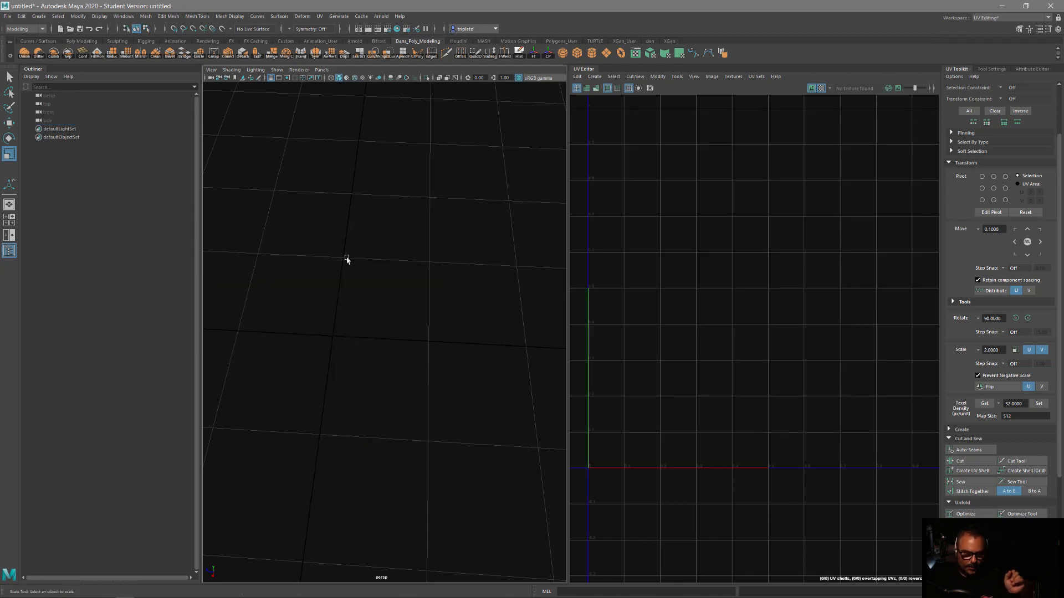
{"action": "mouse_move", "coordinate": [662, 218]}
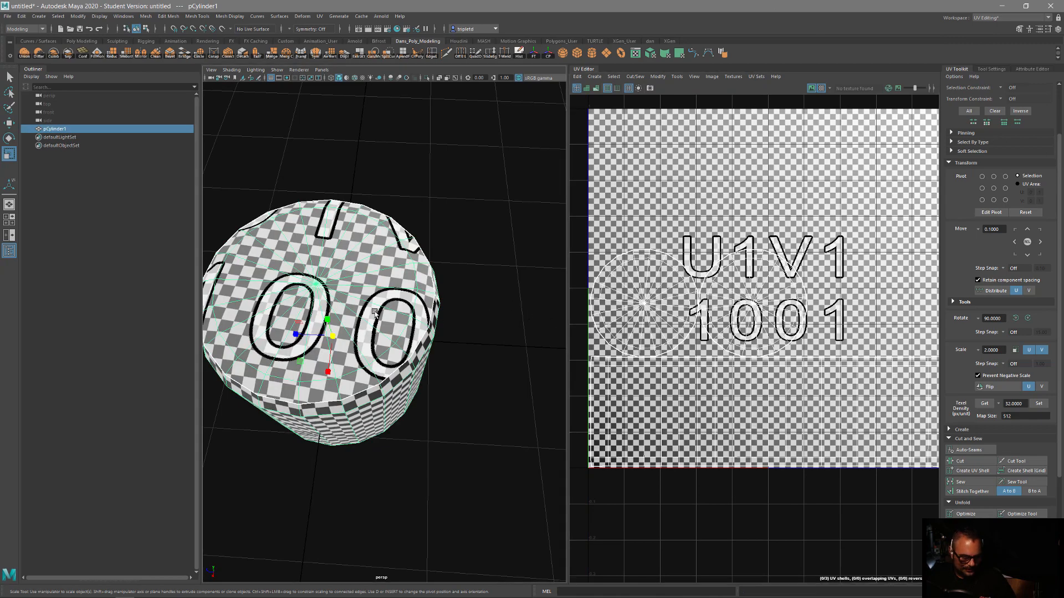
{"action": "key", "text": "h"}
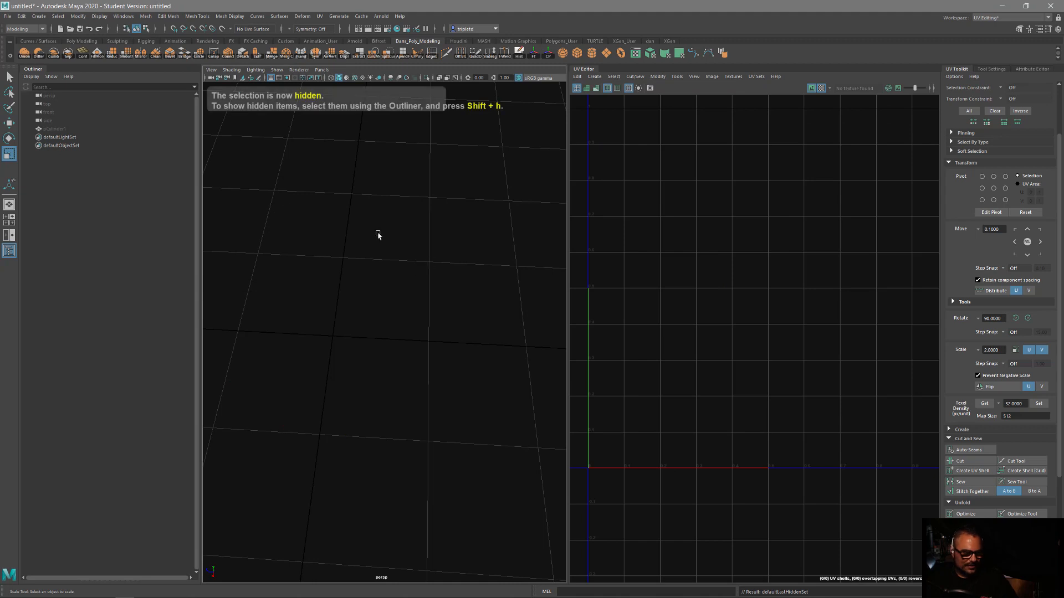
{"action": "left_click", "coordinate": [1027, 18]}
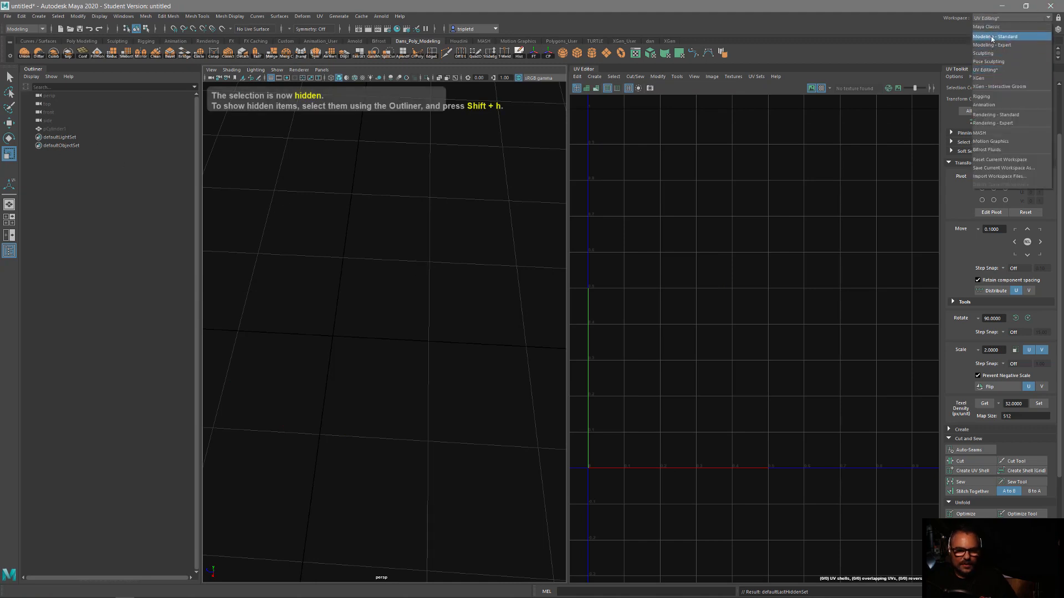
{"action": "left_click", "coordinate": [992, 36]}
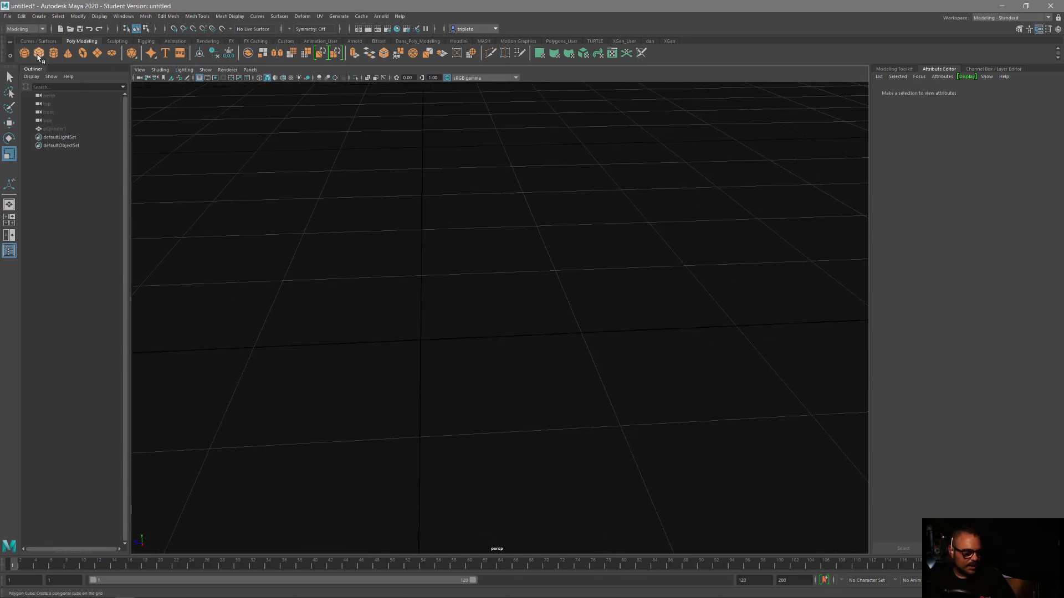
Add a polygon cube from the shelf.
{"action": "left_click", "coordinate": [39, 53]}
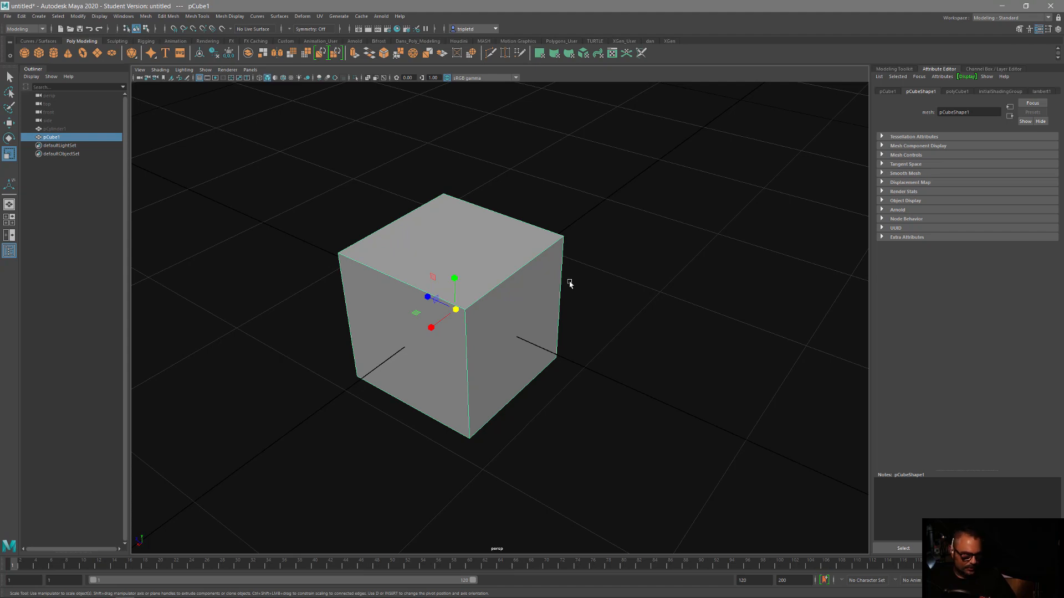
{"action": "mouse_move", "coordinate": [549, 284]}
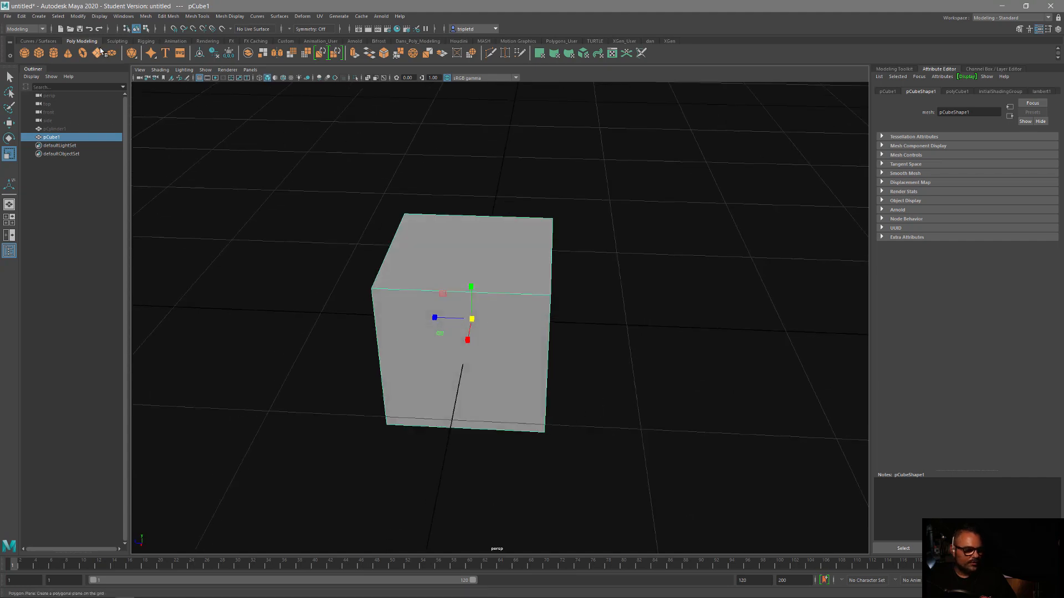
{"action": "mouse_move", "coordinate": [101, 68]}
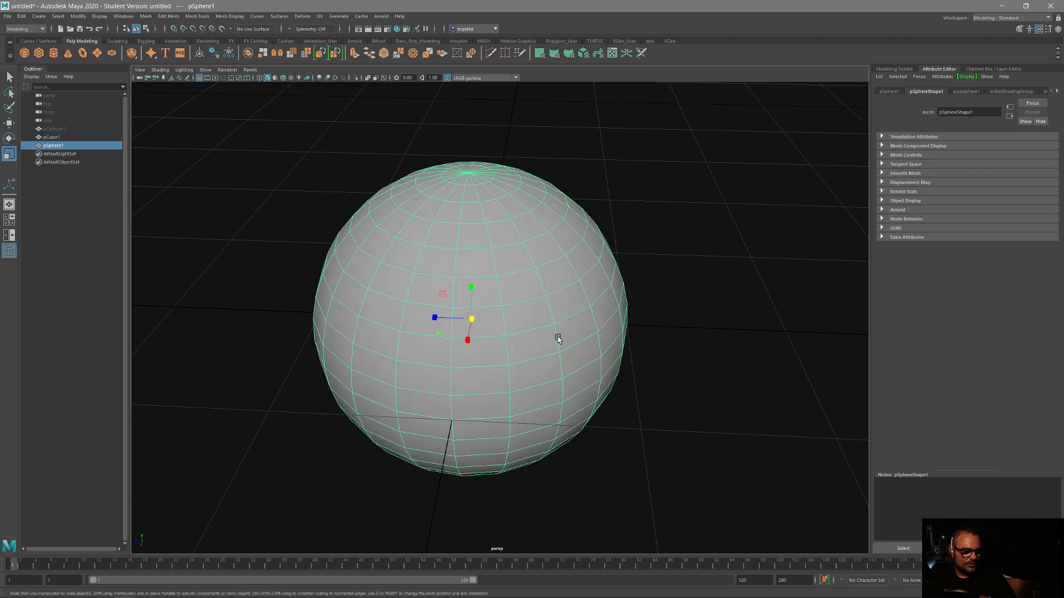
Create a polygon cylinder and set its polyCylinder2 Subdivisions Axis to 3.
{"action": "left_click", "coordinate": [52, 137]}
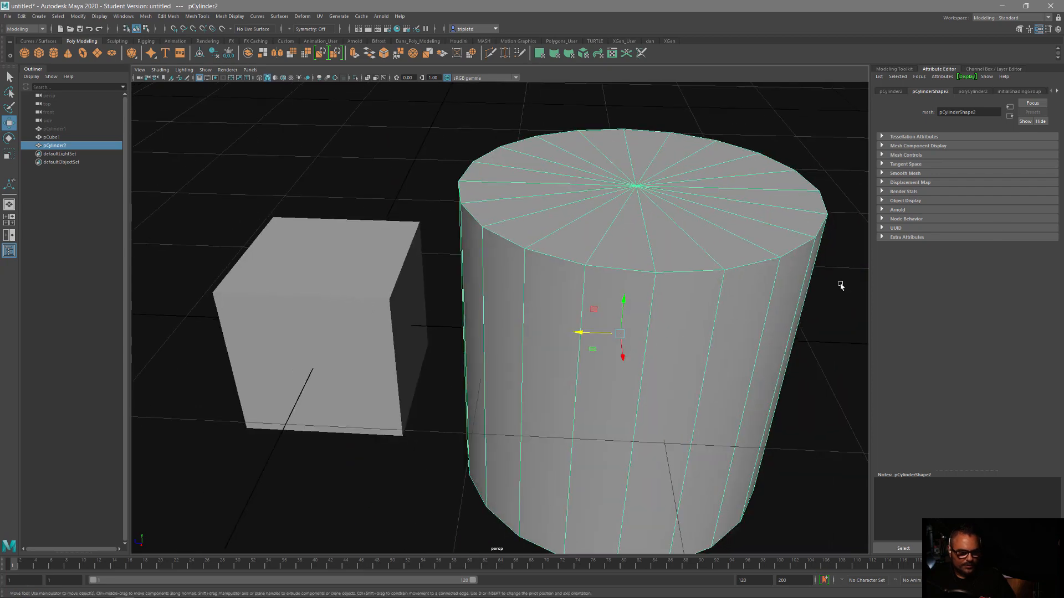
{"action": "left_click", "coordinate": [1057, 28]}
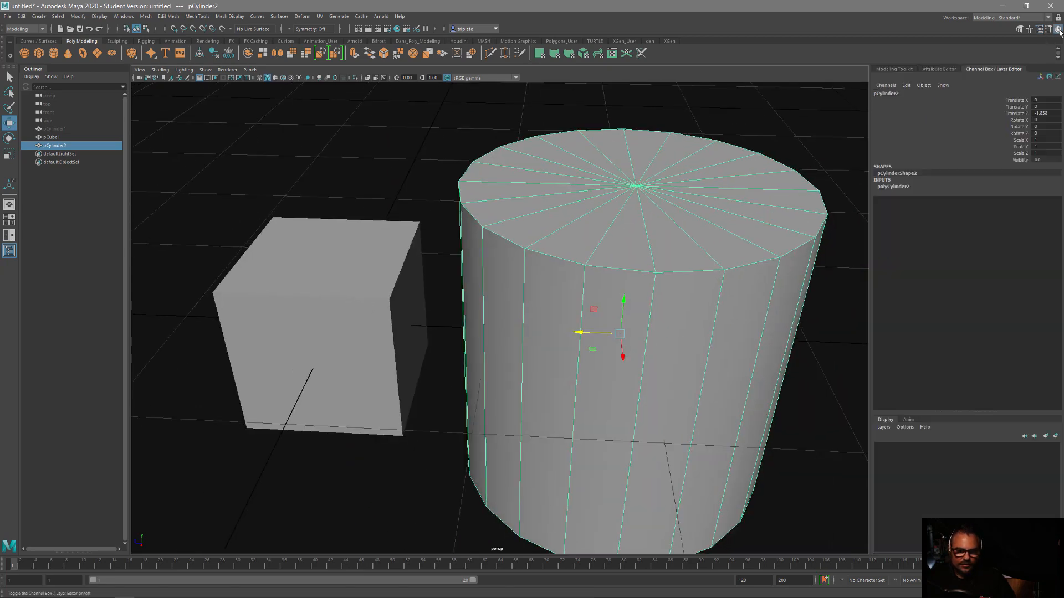
{"action": "left_click", "coordinate": [892, 186]}
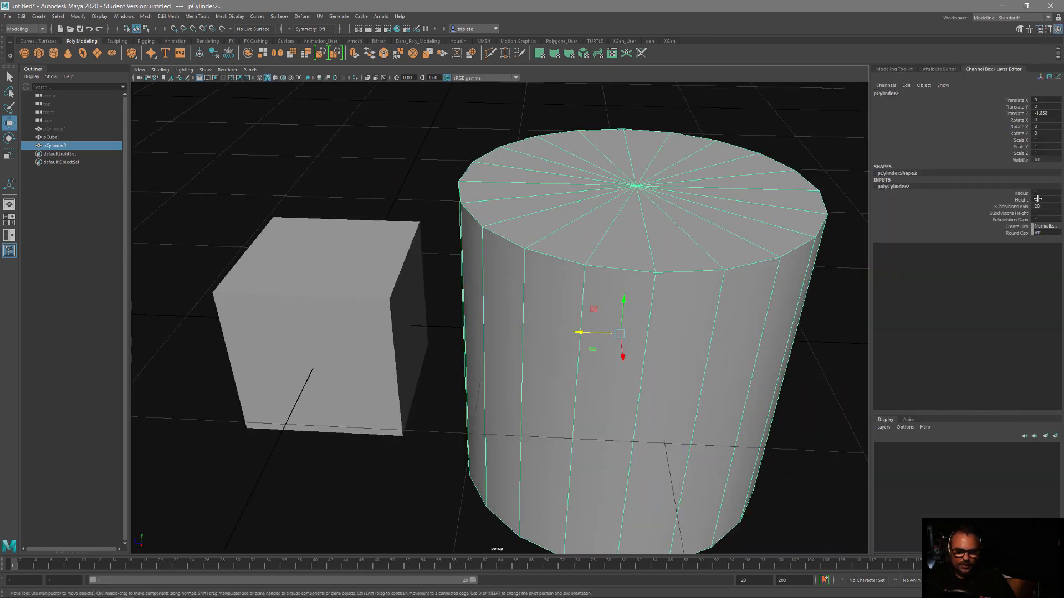
{"action": "left_click", "coordinate": [1036, 212]}
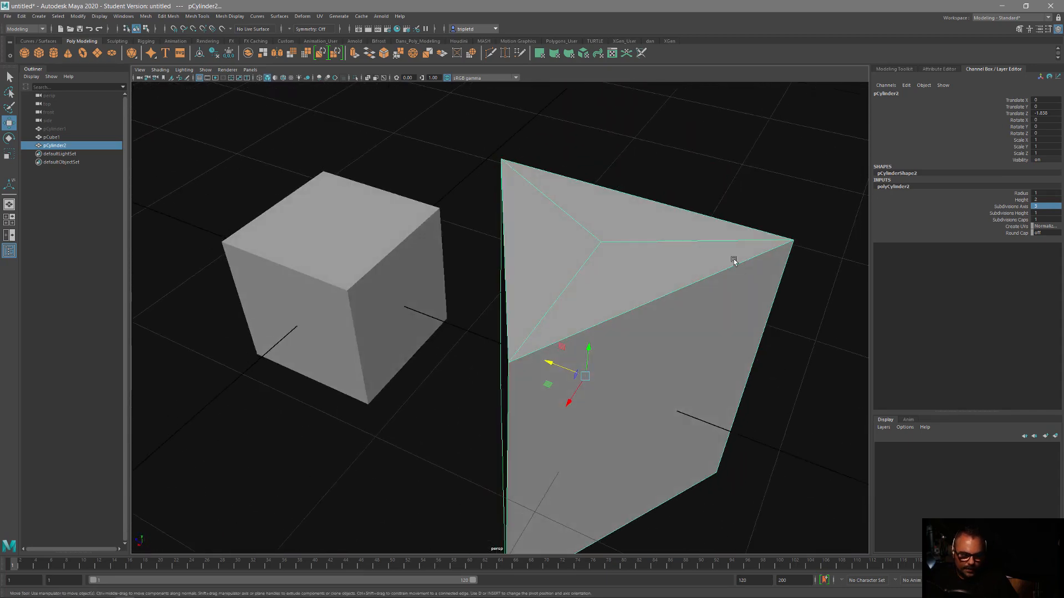
{"action": "mouse_move", "coordinate": [572, 276]}
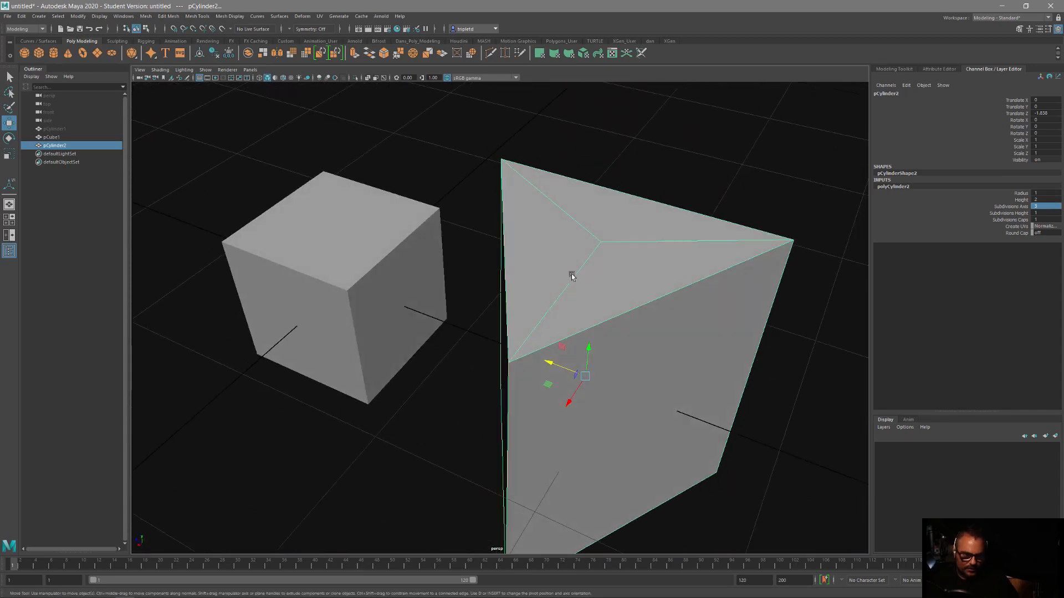
{"action": "mouse_move", "coordinate": [555, 251]}
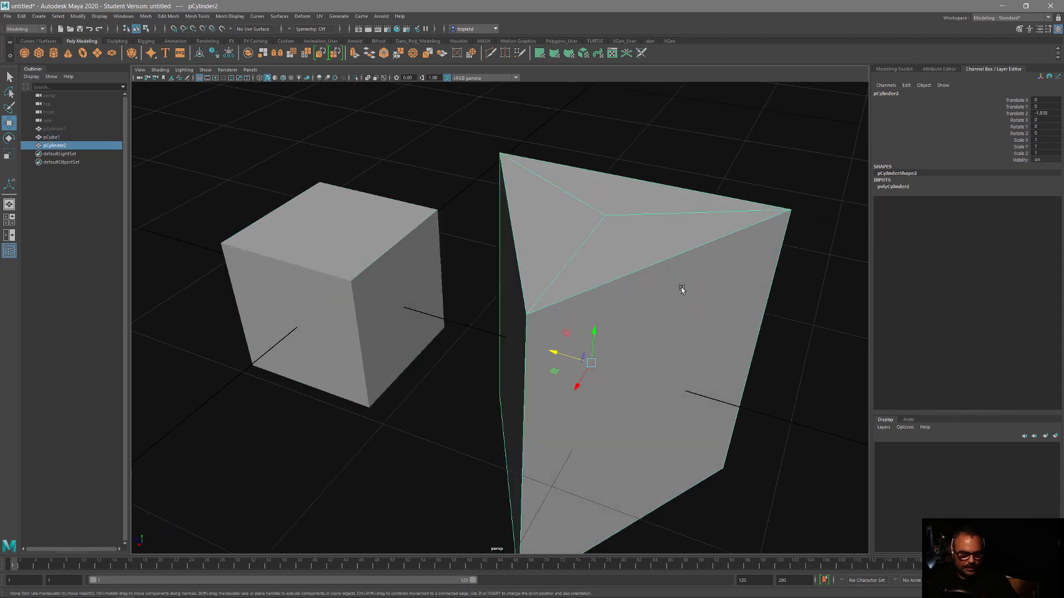
Delete pCylinder2 and merge the cube's selected vertices into a triangular wedge.
{"action": "key", "text": "Delete"}
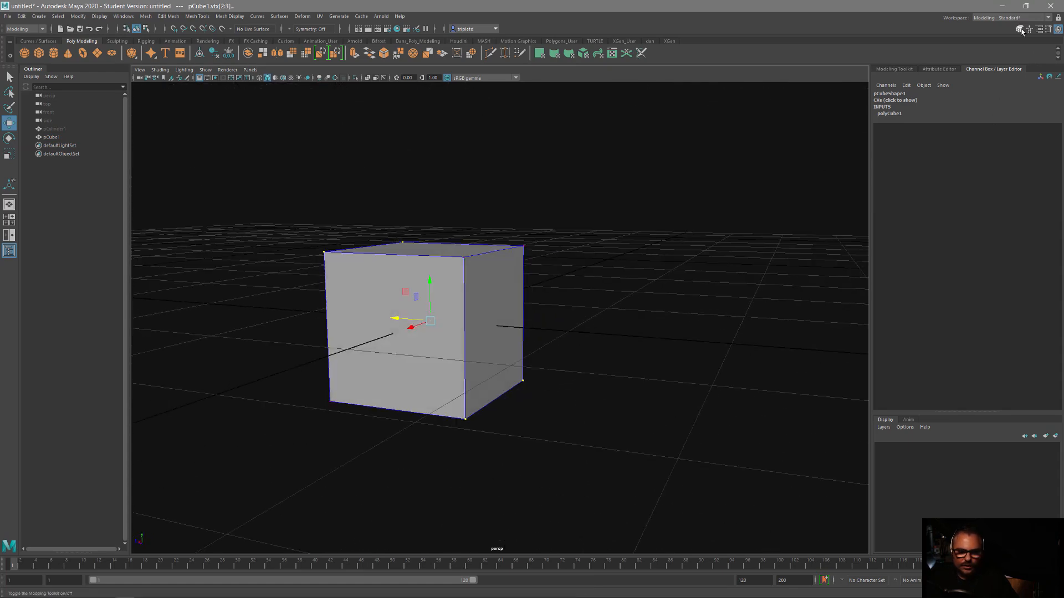
{"action": "left_click", "coordinate": [894, 68]}
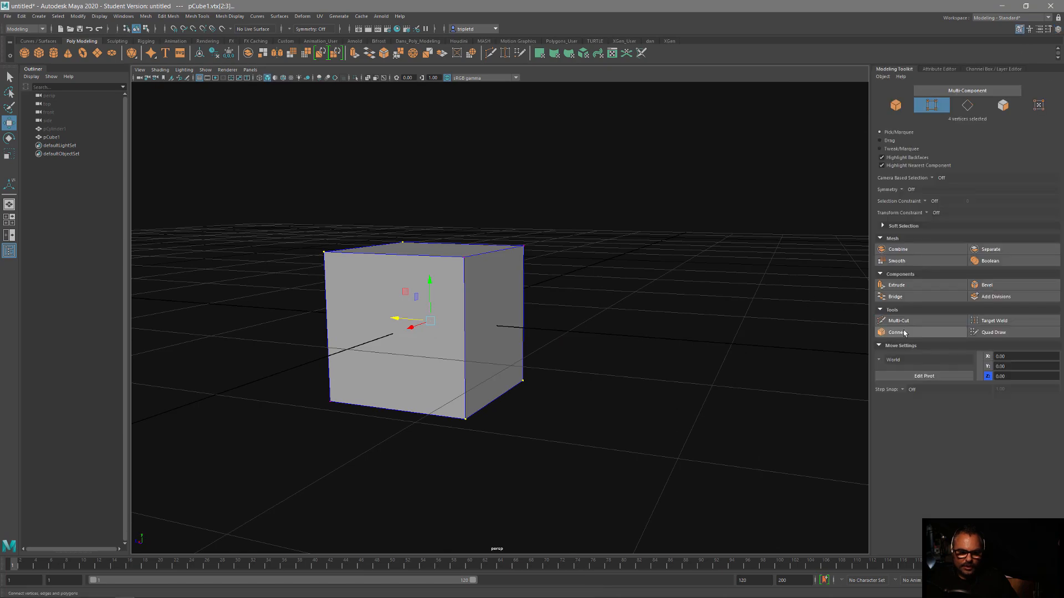
{"action": "left_click", "coordinate": [897, 332]}
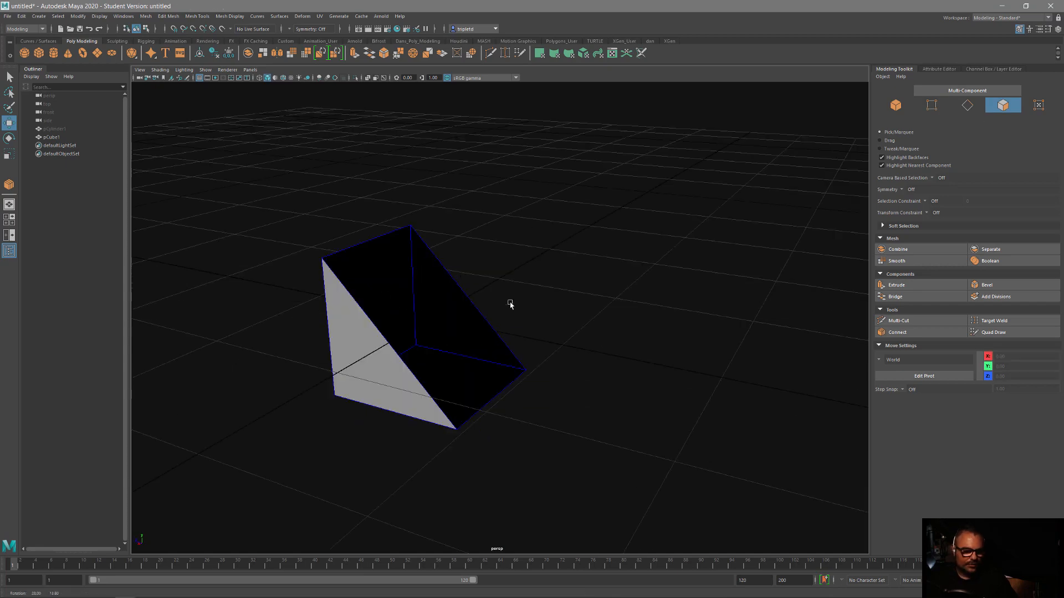
{"action": "right_click", "coordinate": [511, 304]}
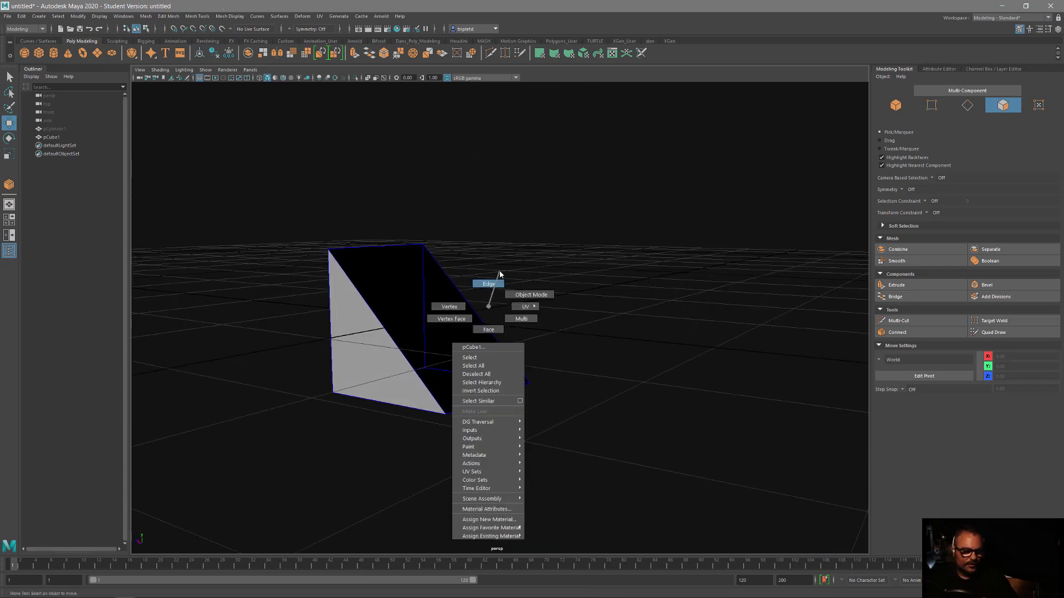
{"action": "mouse_move", "coordinate": [492, 289]}
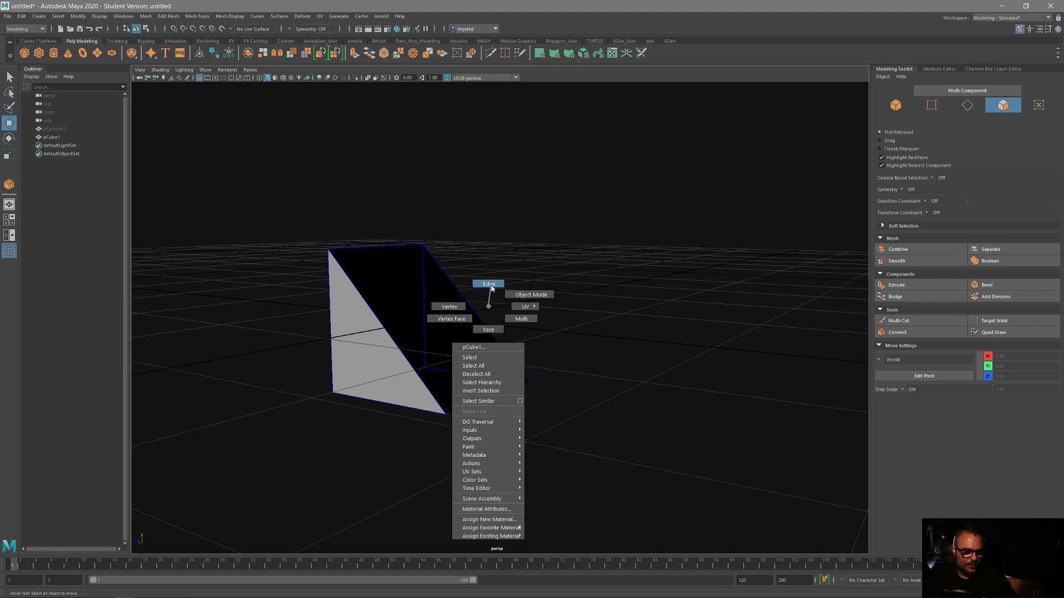
{"action": "left_click", "coordinate": [488, 284]}
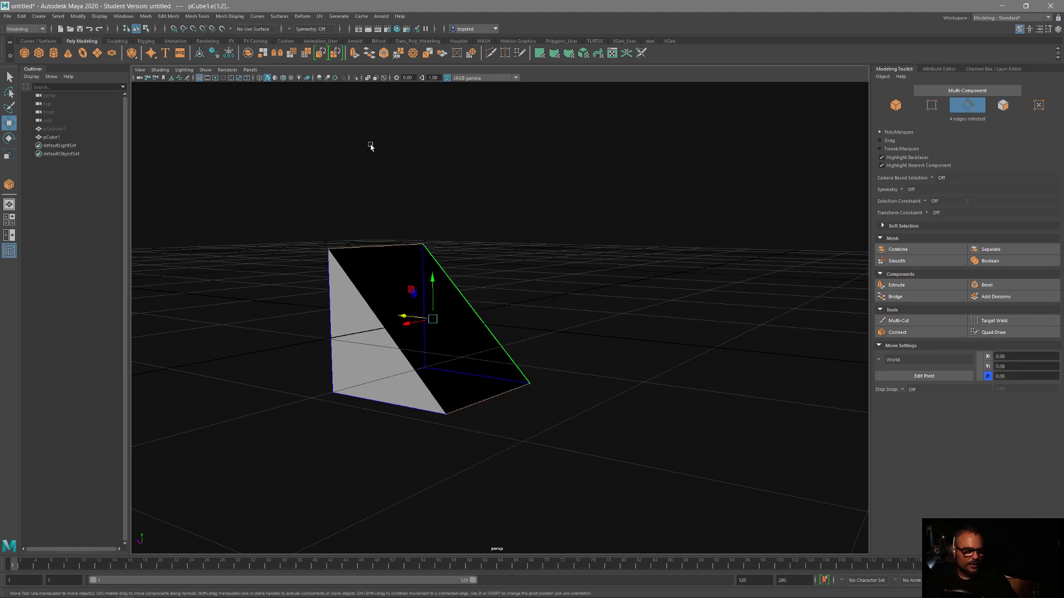
{"action": "left_click", "coordinate": [145, 15]}
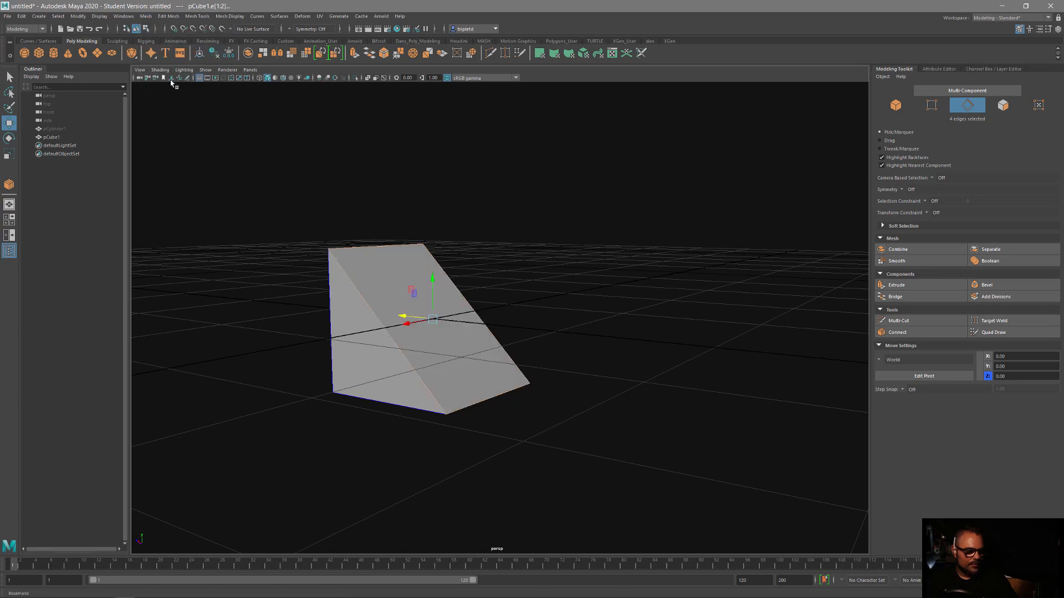
{"action": "right_click", "coordinate": [431, 249]}
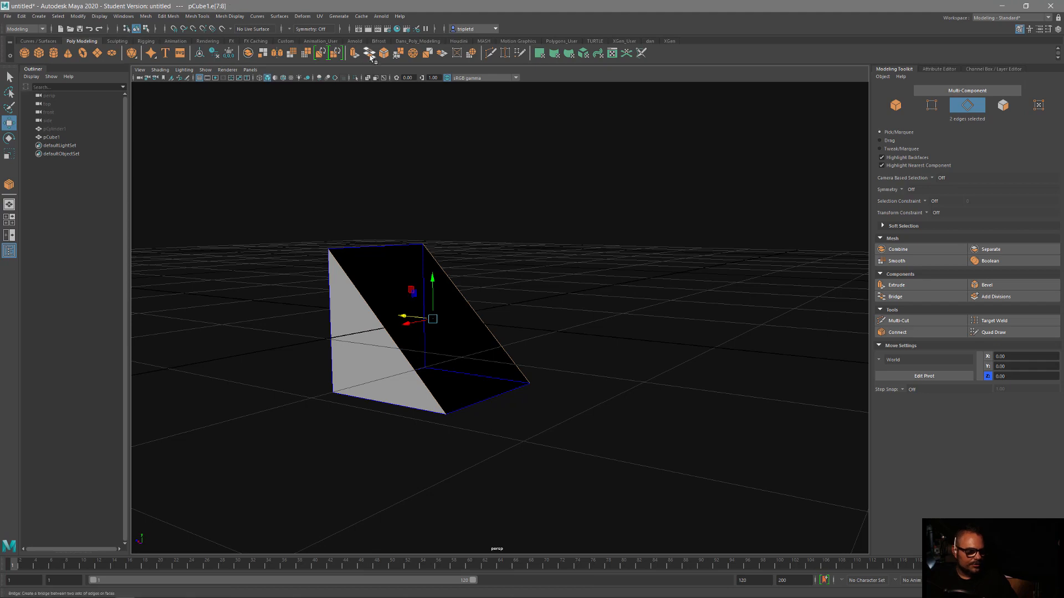
{"action": "left_click", "coordinate": [894, 297]}
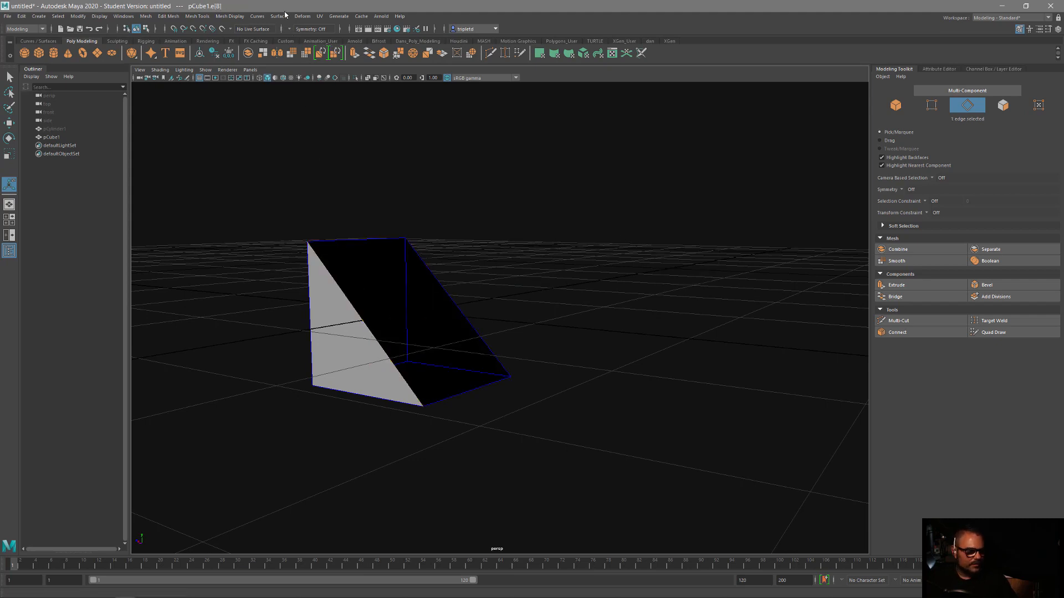
Start Mesh Tools > Append to Polygon to fill the wedge's open side.
{"action": "left_click", "coordinate": [196, 15]}
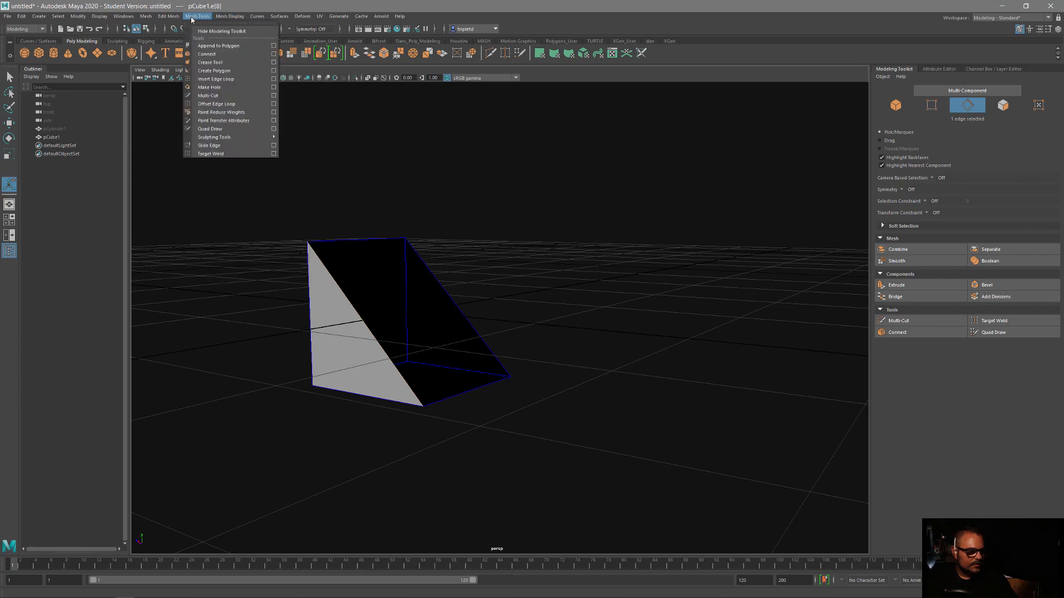
{"action": "mouse_move", "coordinate": [218, 45]}
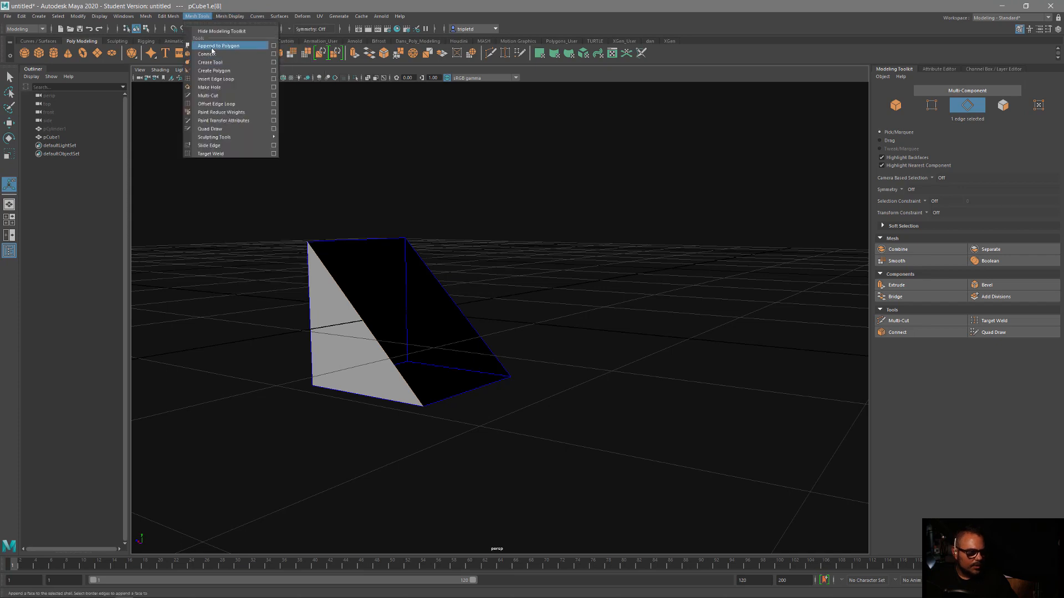
{"action": "left_click", "coordinate": [218, 46]}
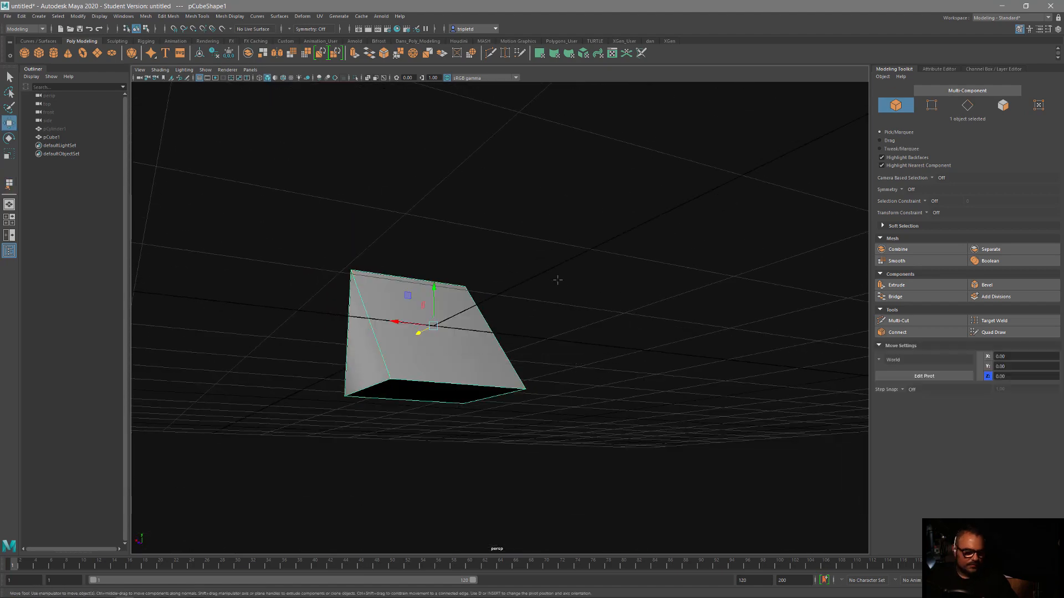
{"action": "mouse_move", "coordinate": [556, 278]}
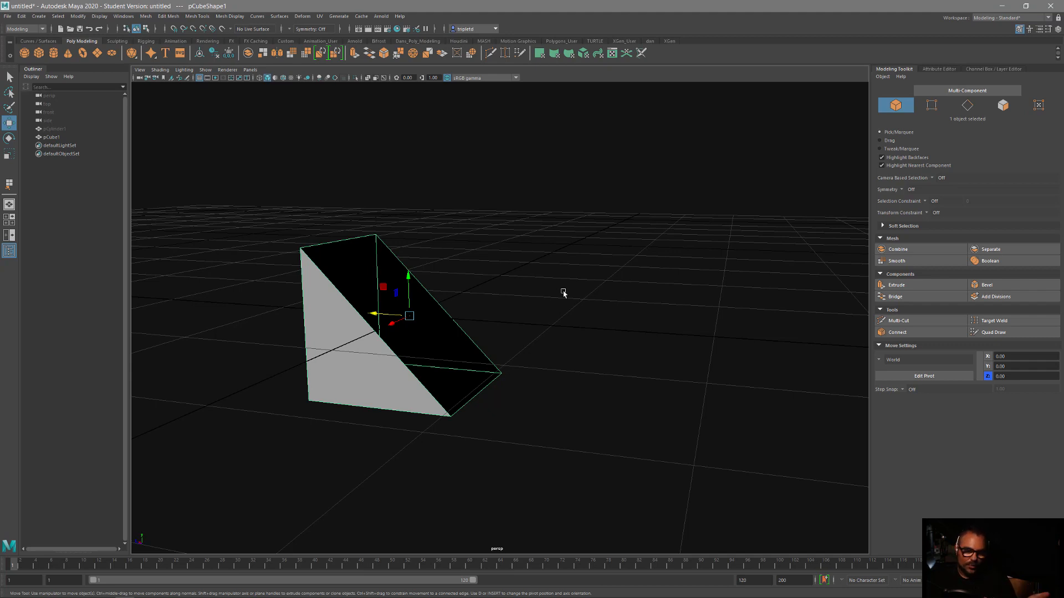
{"action": "mouse_move", "coordinate": [662, 254]}
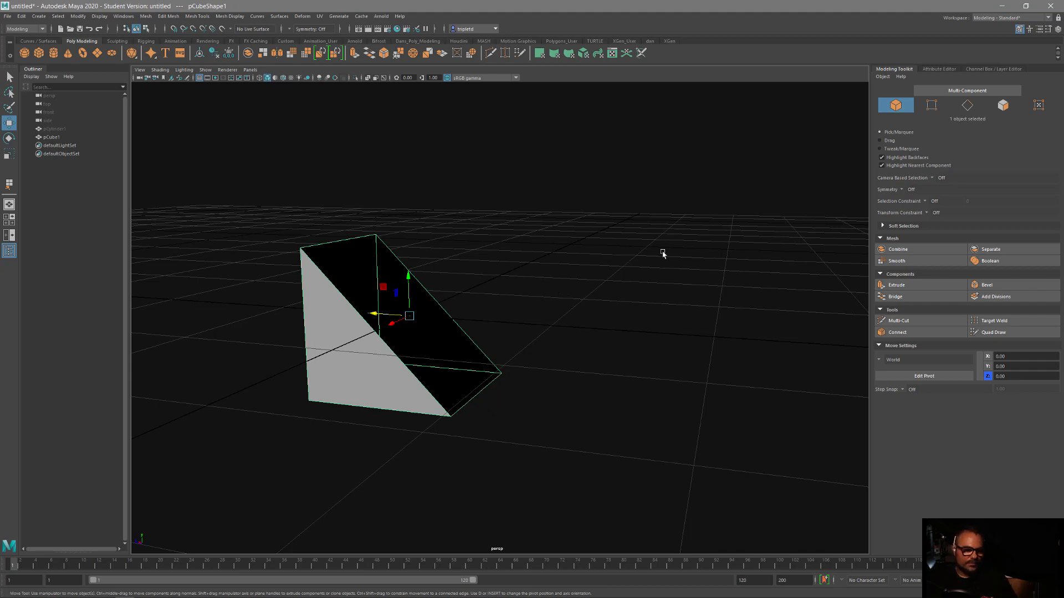